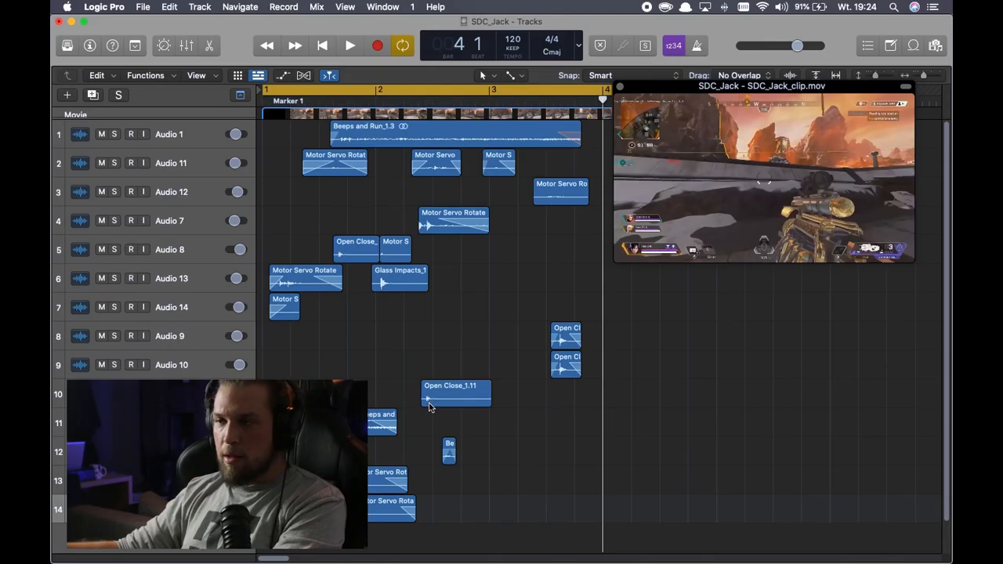
mouse_move(420, 389)
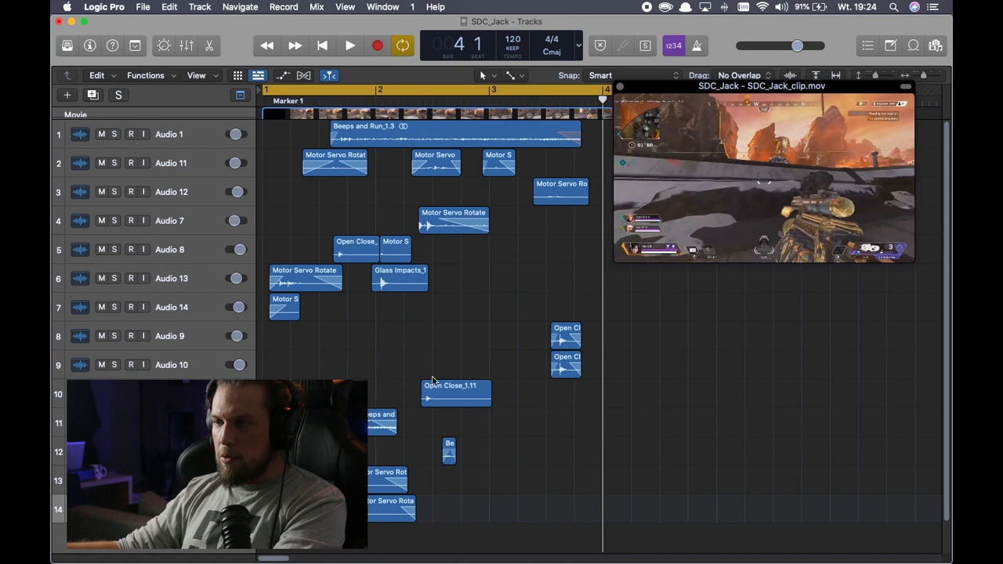
mouse_move(343, 154)
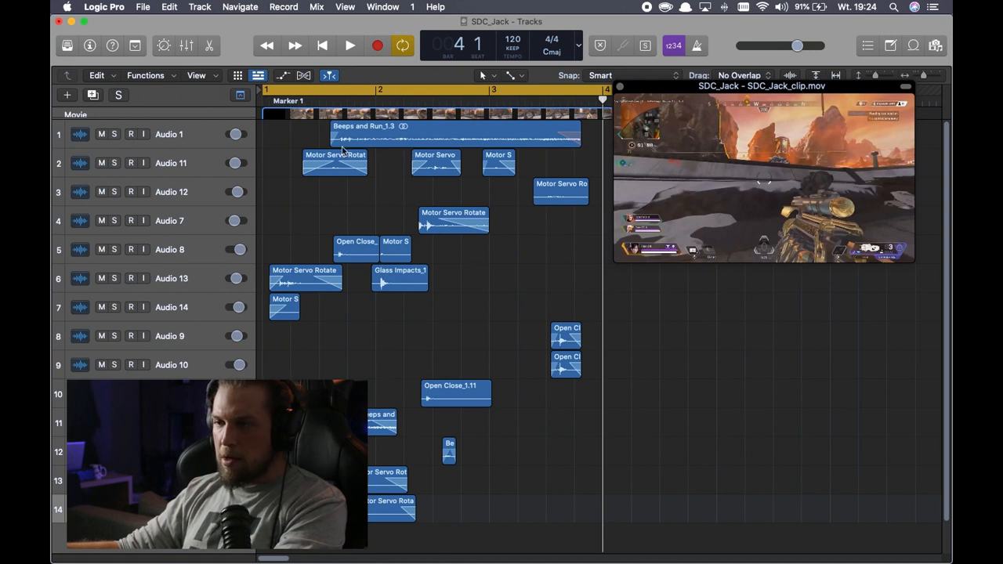
- Show the mixer with every layer's plugins, bus sends and outputs beside the game clip
click(467, 135)
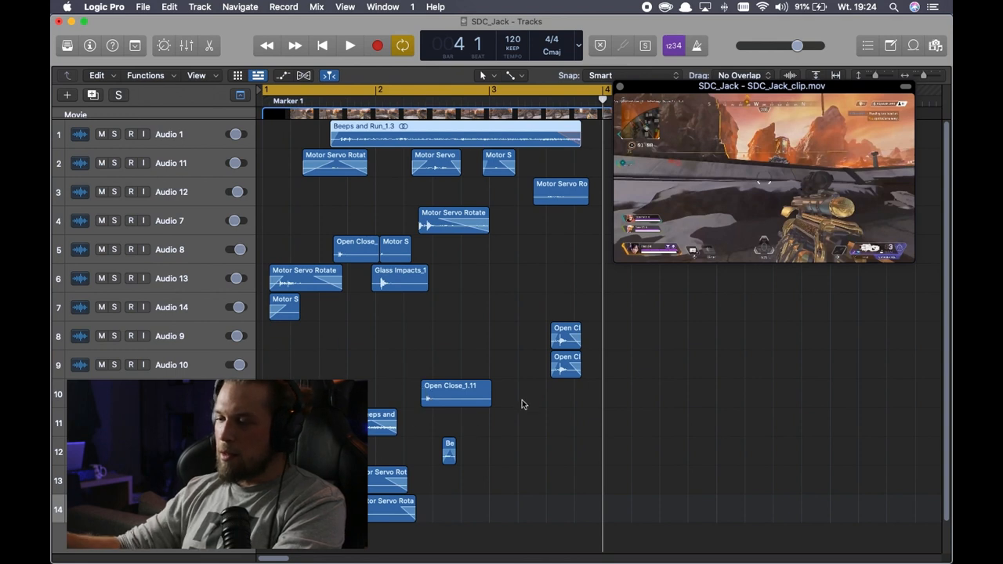
click(349, 44)
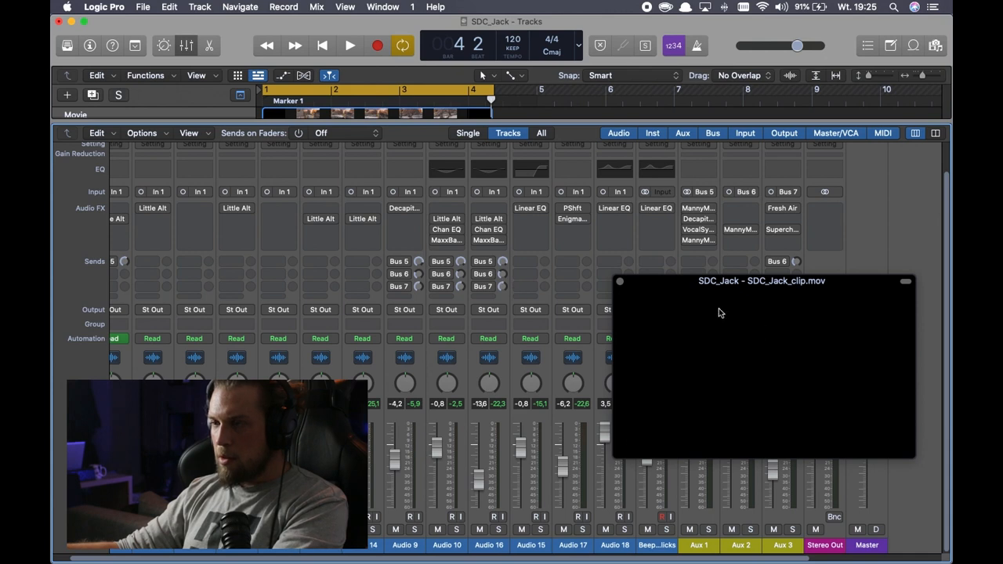
- Zoom into the arranged tracks, return to the mixer and play Audio 1 against the game clip
click(350, 44)
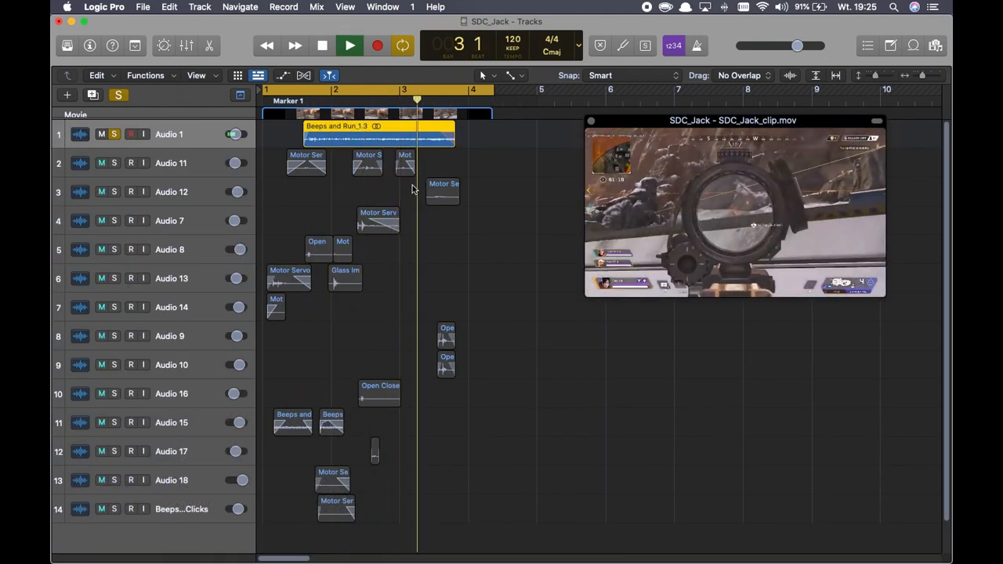
click(350, 44)
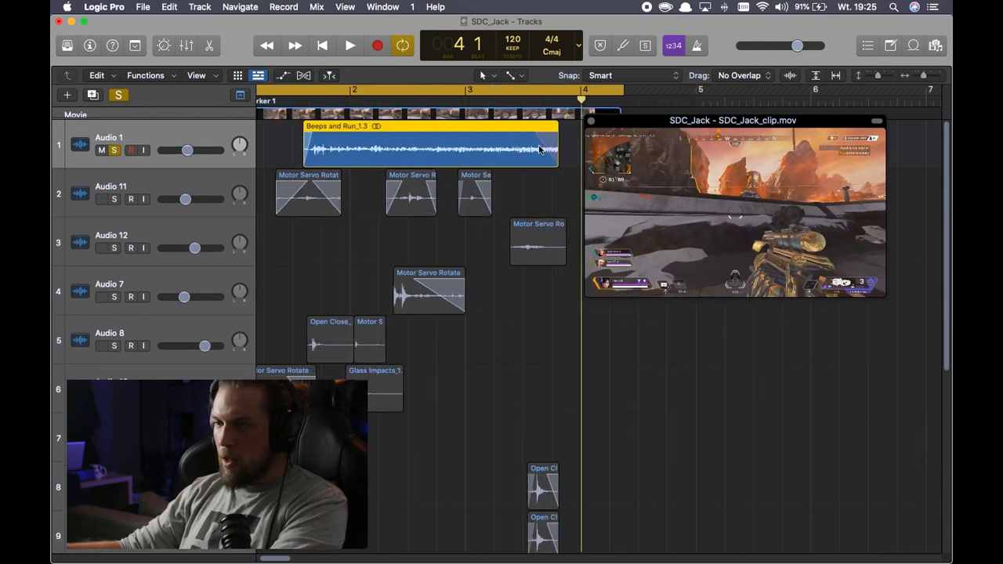
click(185, 43)
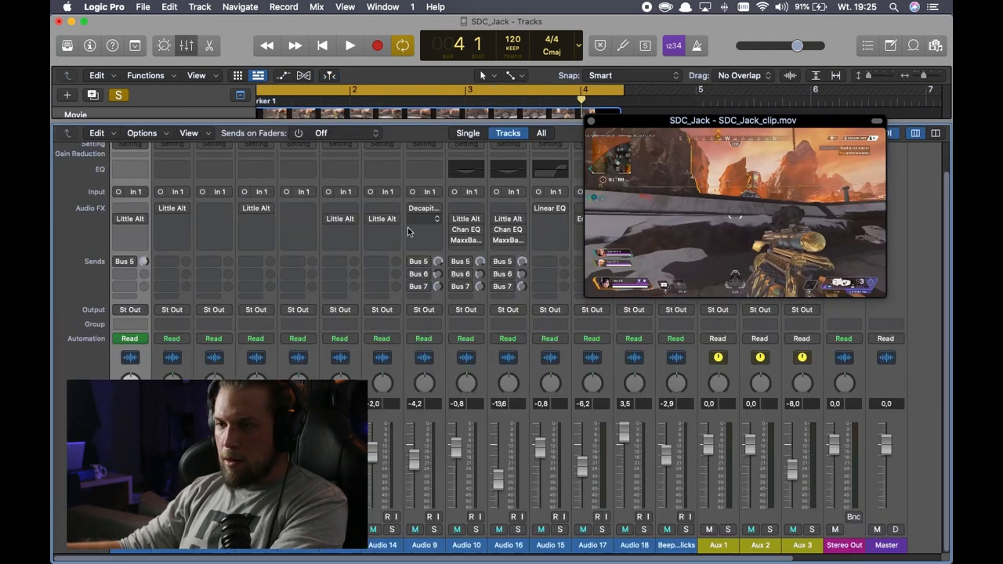
click(129, 219)
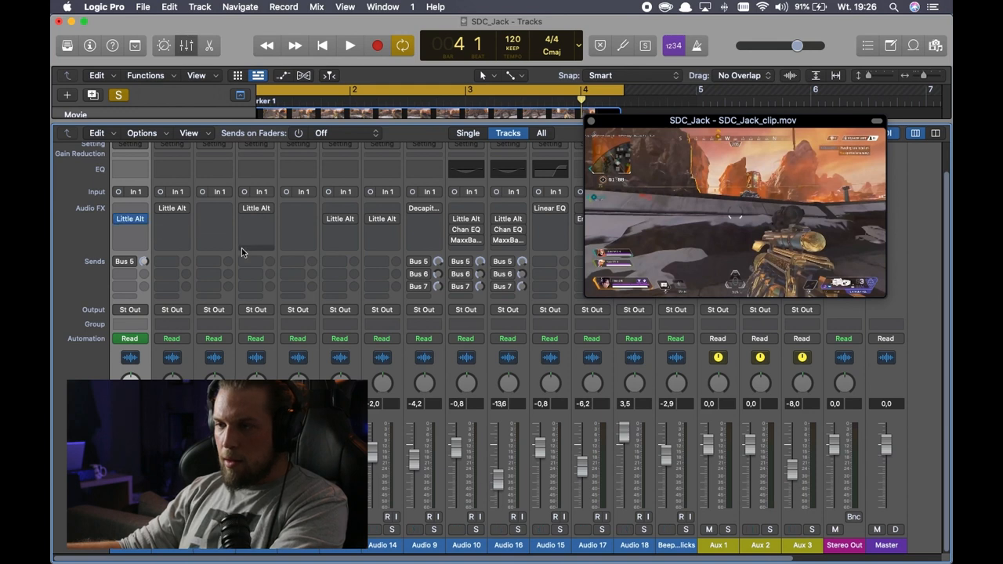
click(349, 43)
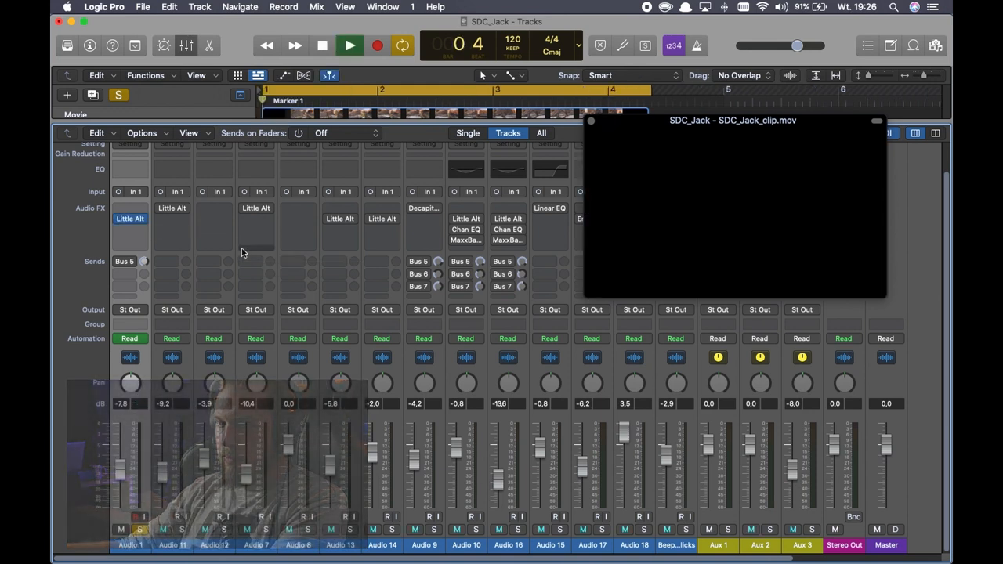
click(349, 44)
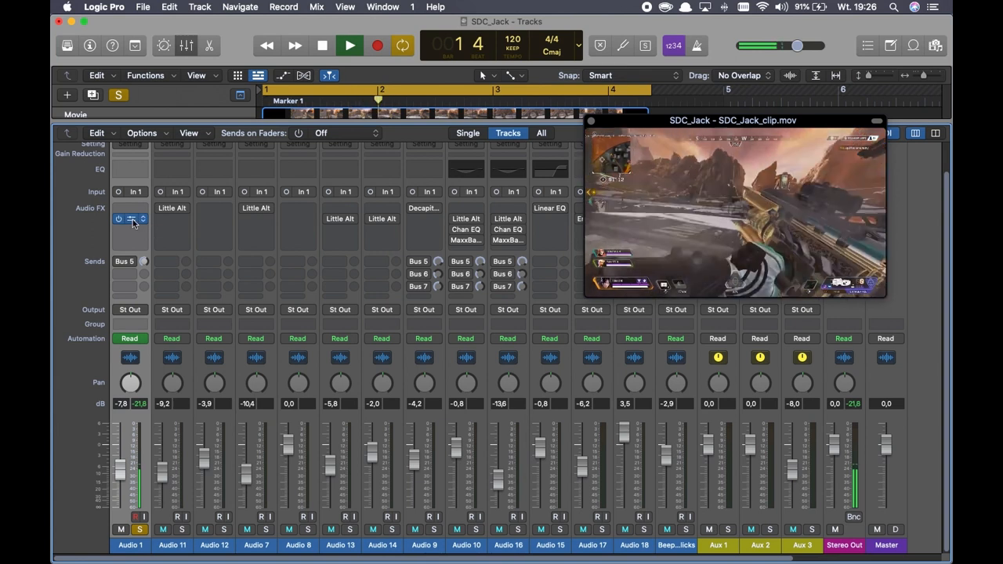
- Raise the Little AlterBoy pitch on the Audio 1 beeps layer to 4.4
click(129, 219)
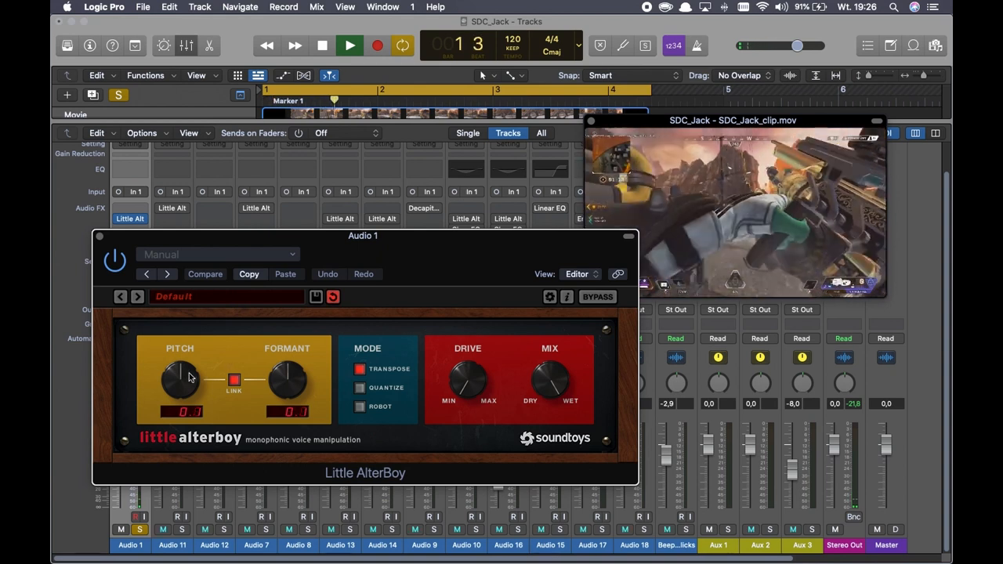
drag(188, 381, 191, 373)
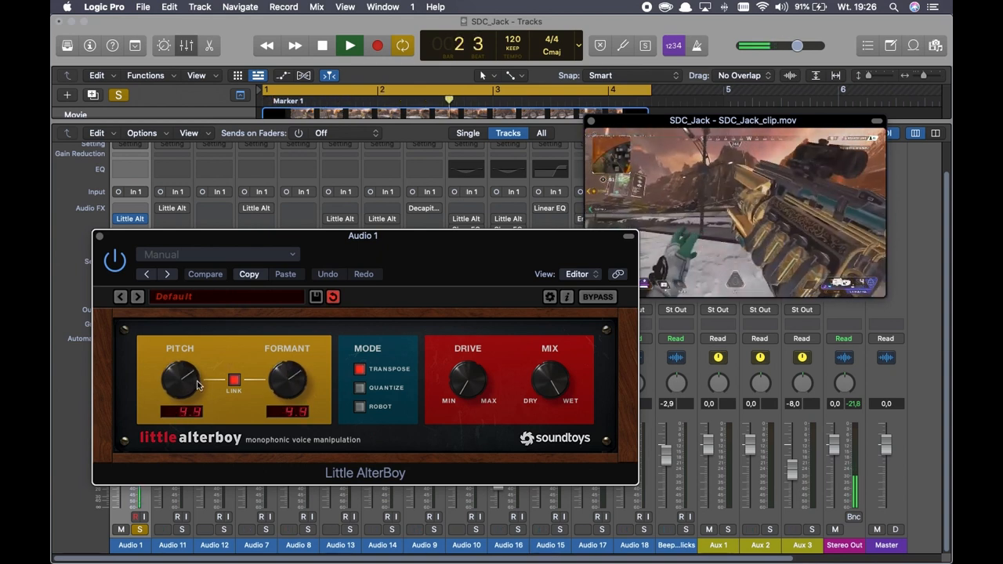
drag(188, 381, 201, 368)
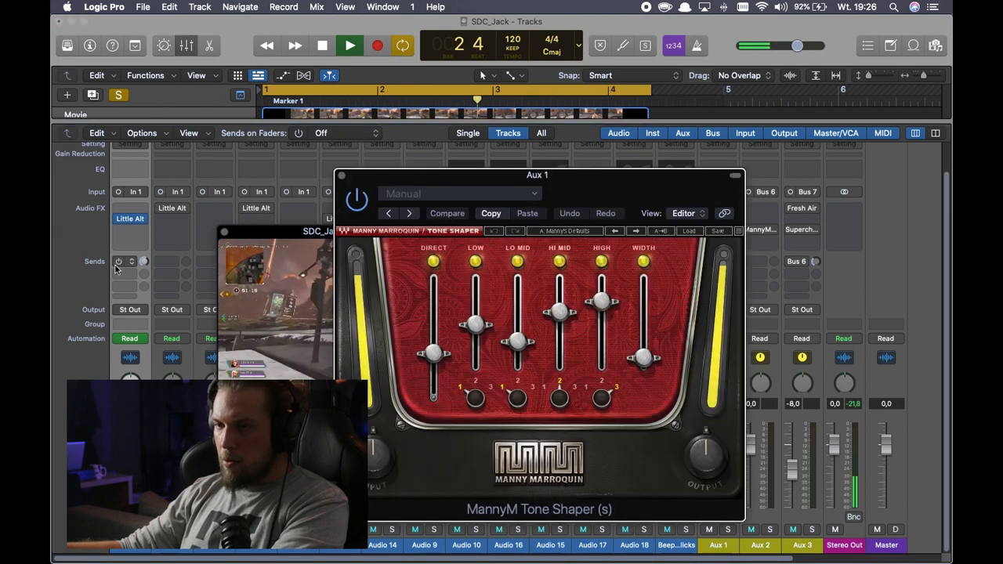
- Bring up MannyM Reverb on the Aux 1 return and move its window aside
click(128, 261)
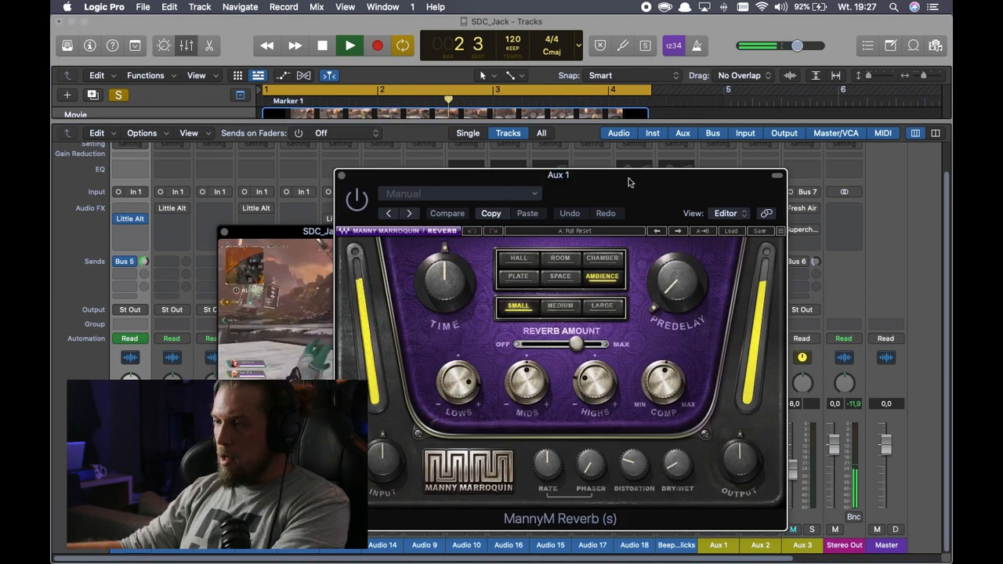
drag(558, 175, 627, 94)
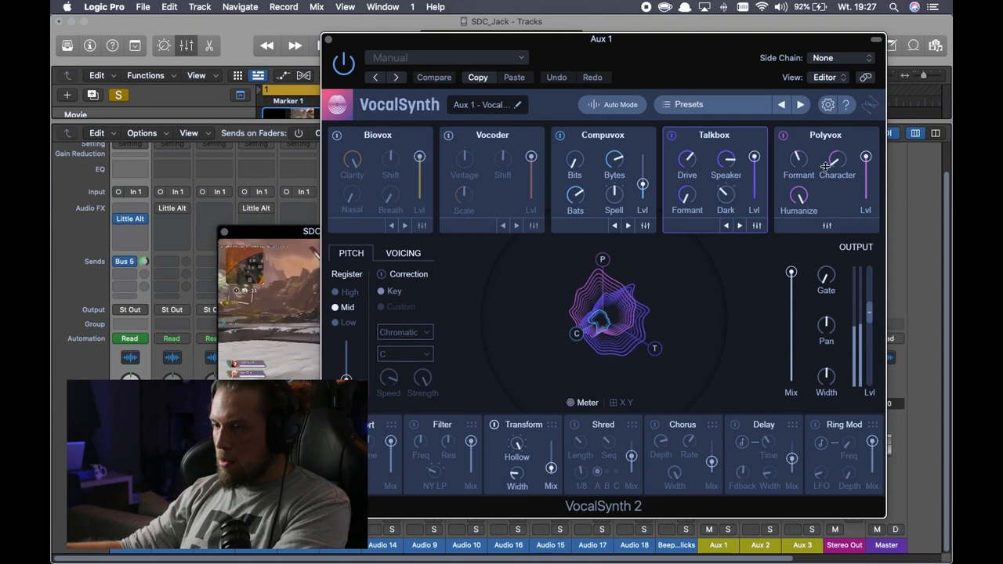
mouse_move(496, 442)
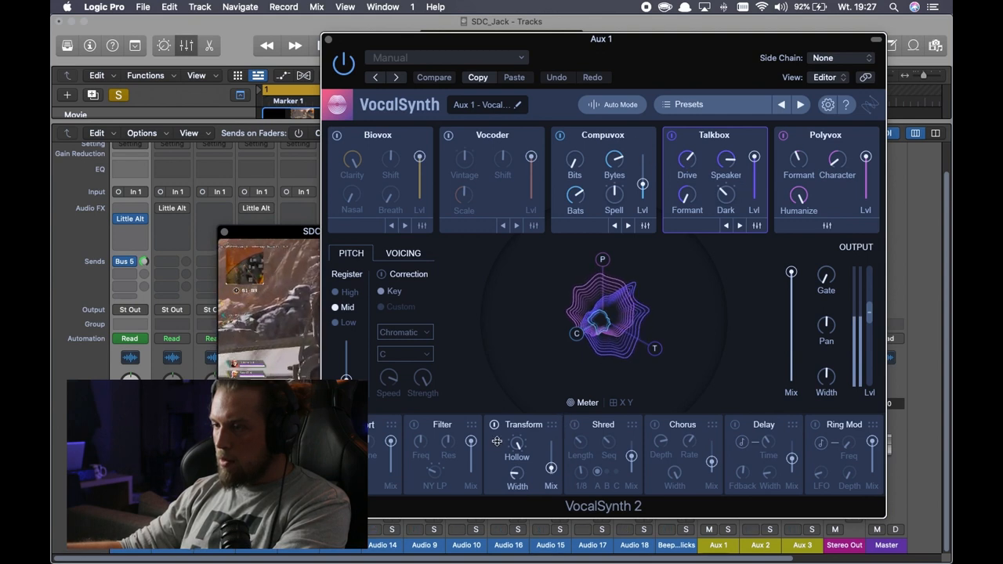
mouse_move(495, 423)
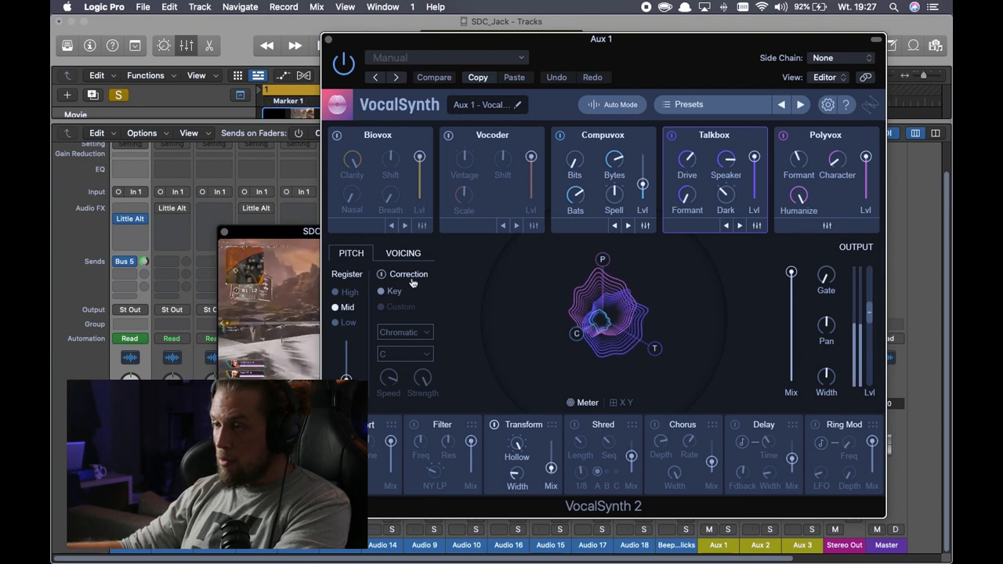
mouse_move(552, 314)
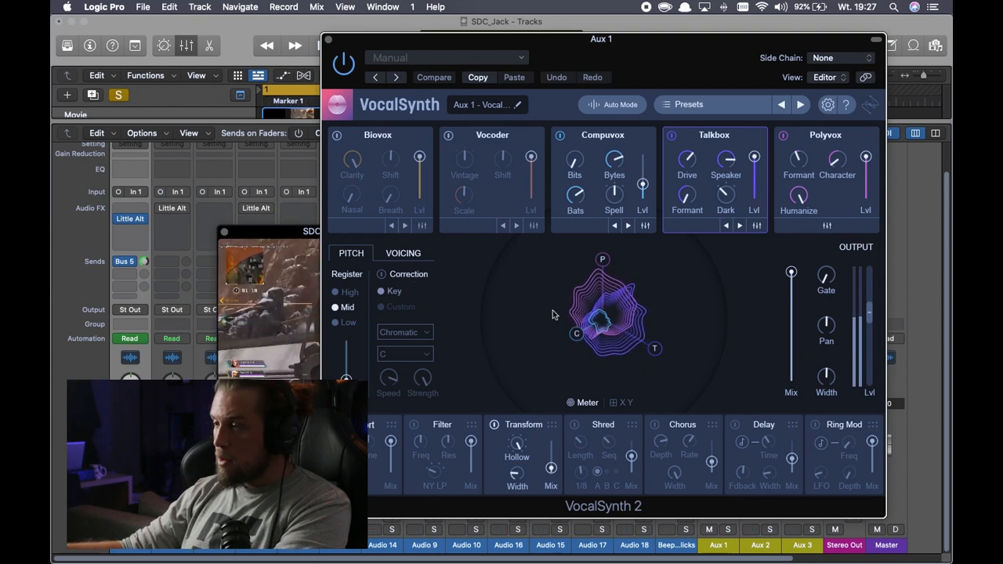
- Close the VocalSynth 2 window on Aux 1, leaving the mixer visible
click(328, 39)
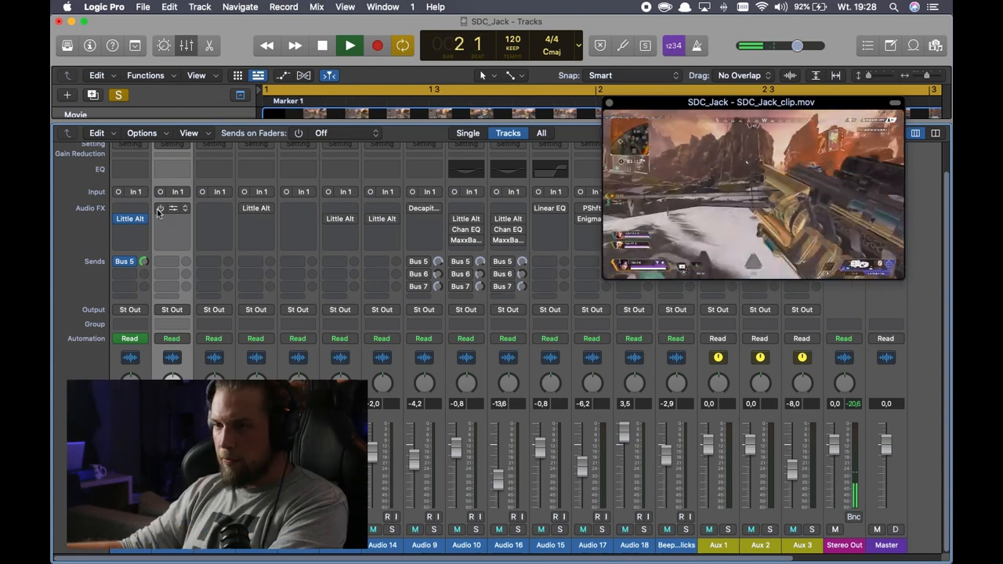
- Review Little AlterBoy on Audio 11, close it and return to the arranged tracks
click(171, 206)
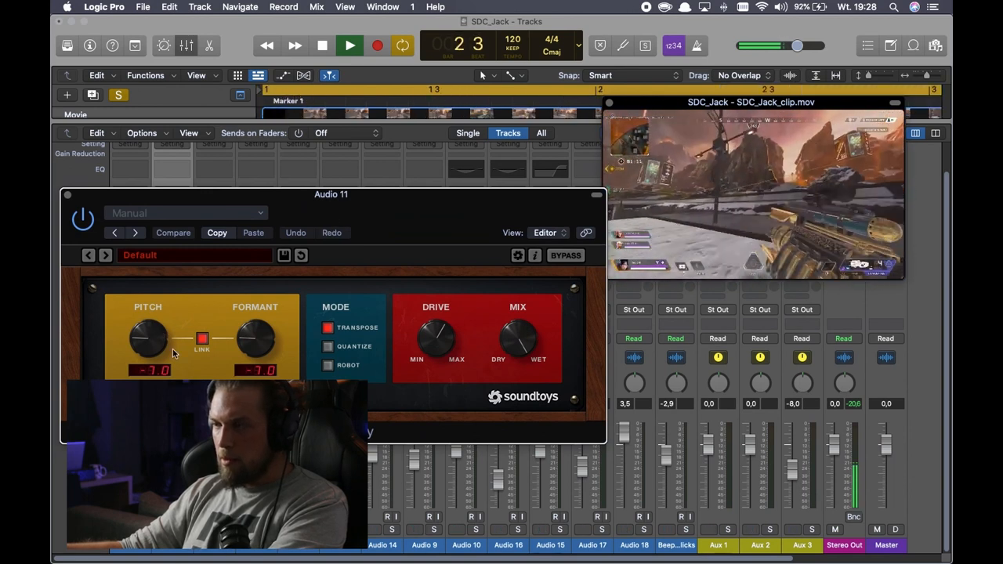
click(350, 45)
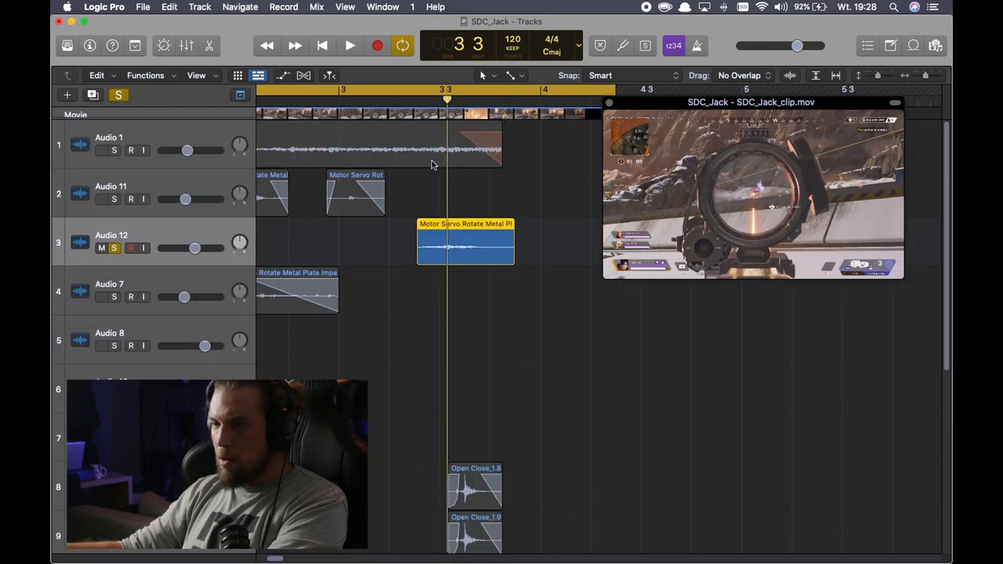
click(350, 43)
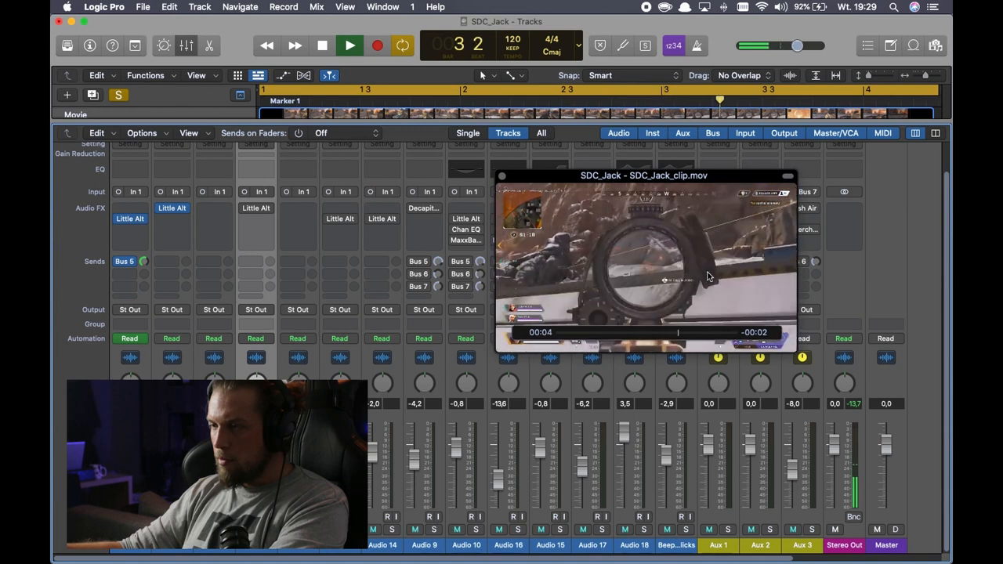
click(349, 44)
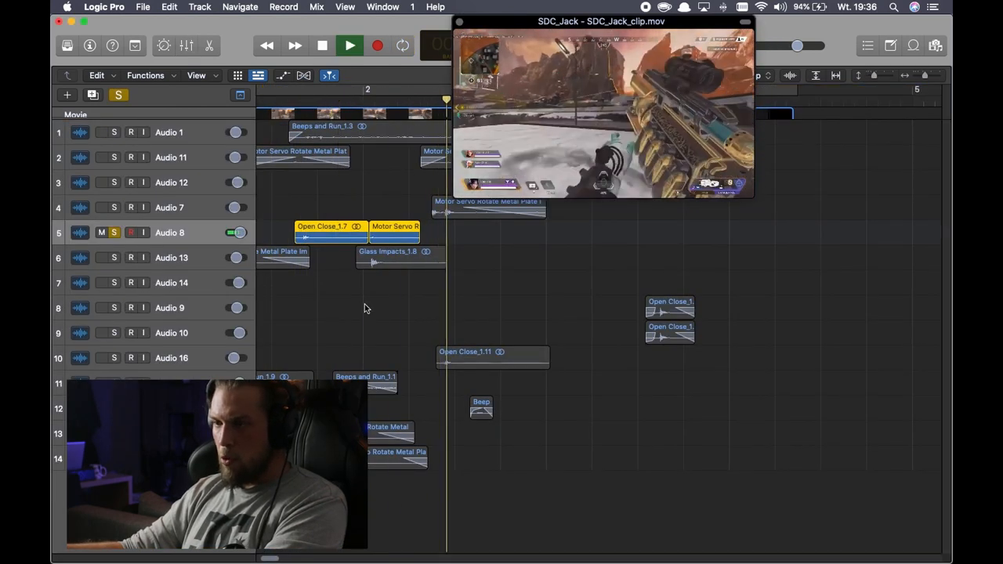
- Select the Open Close region on Audio 8, scrub the playhead through it and play it with the clip
click(350, 44)
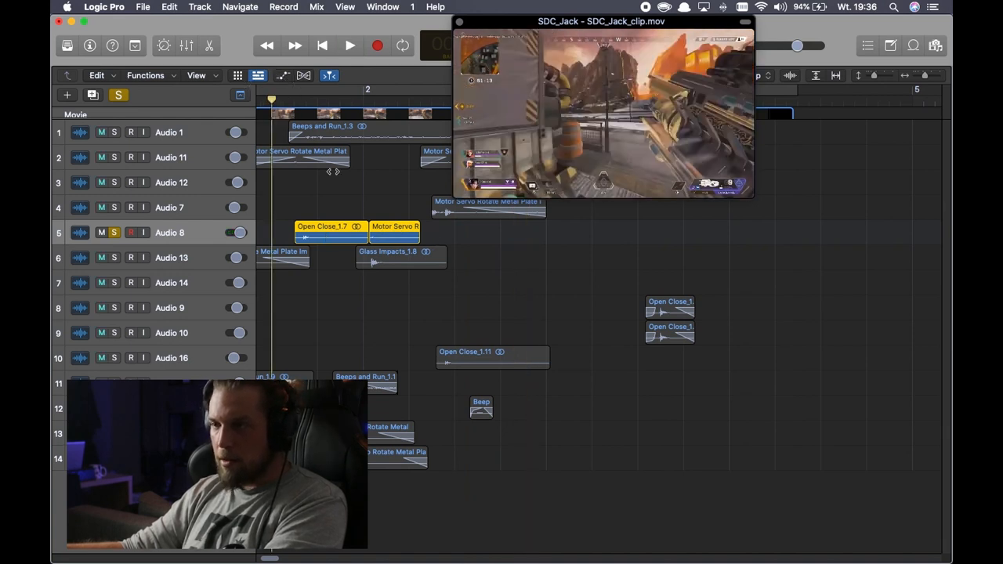
click(350, 46)
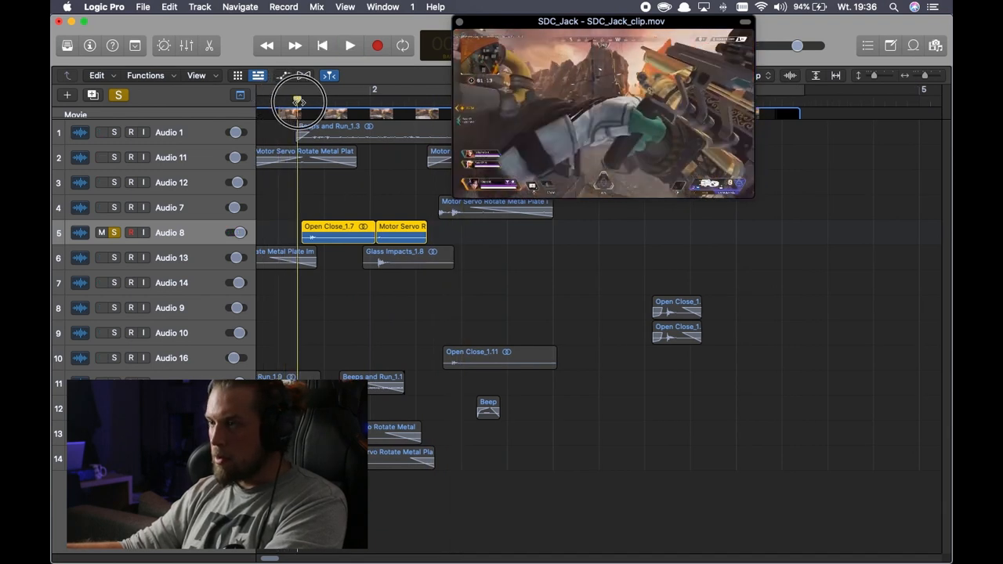
drag(298, 102, 415, 102)
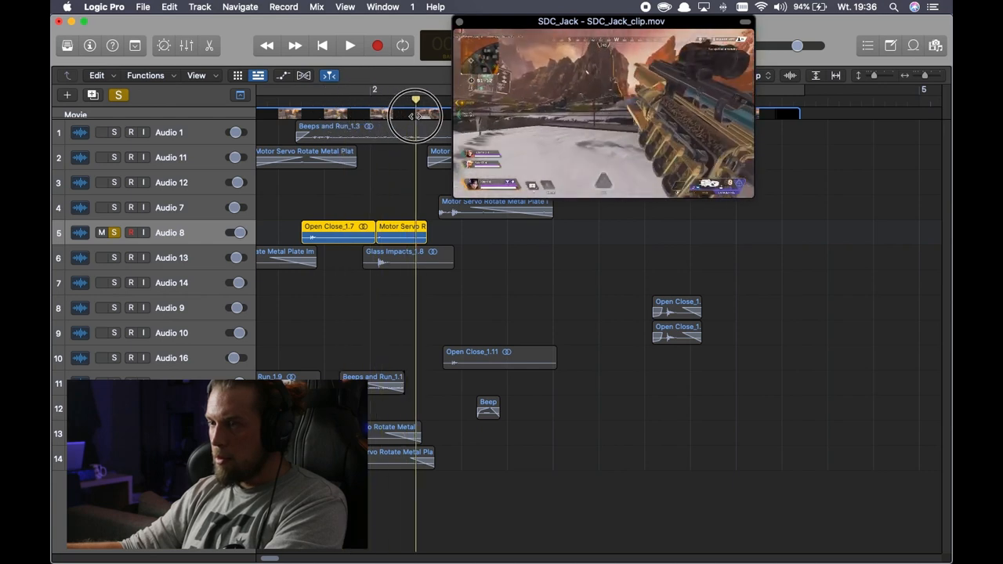
click(349, 44)
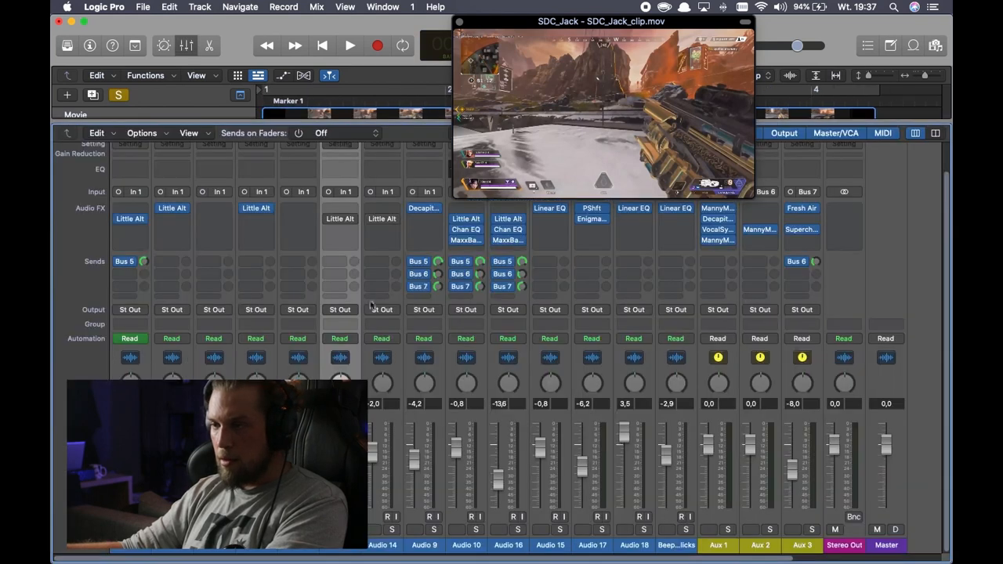
- Play the Motor Servo and Glass Impacts layers on Audio 13, then review and close their Little AlterBoy
click(350, 44)
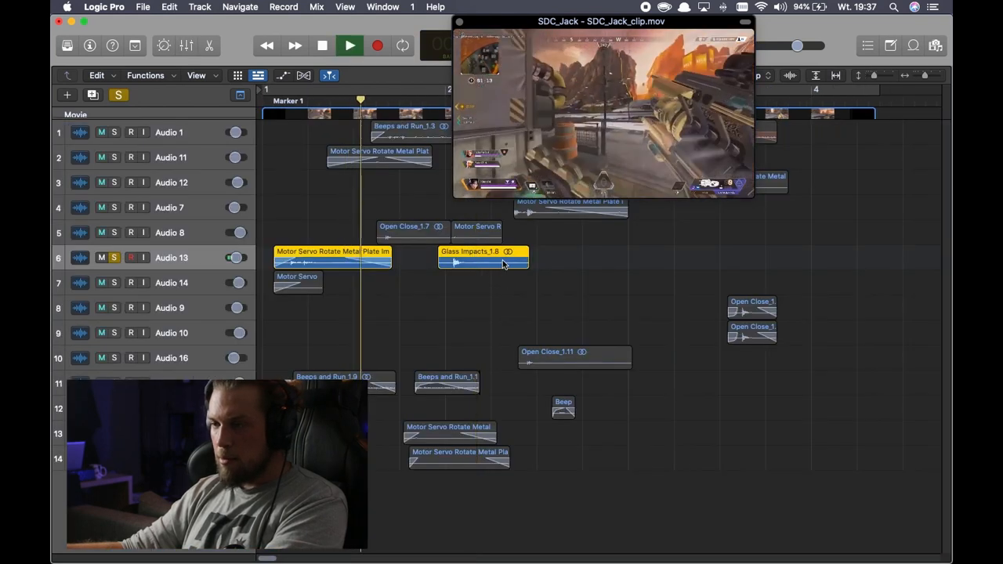
click(323, 44)
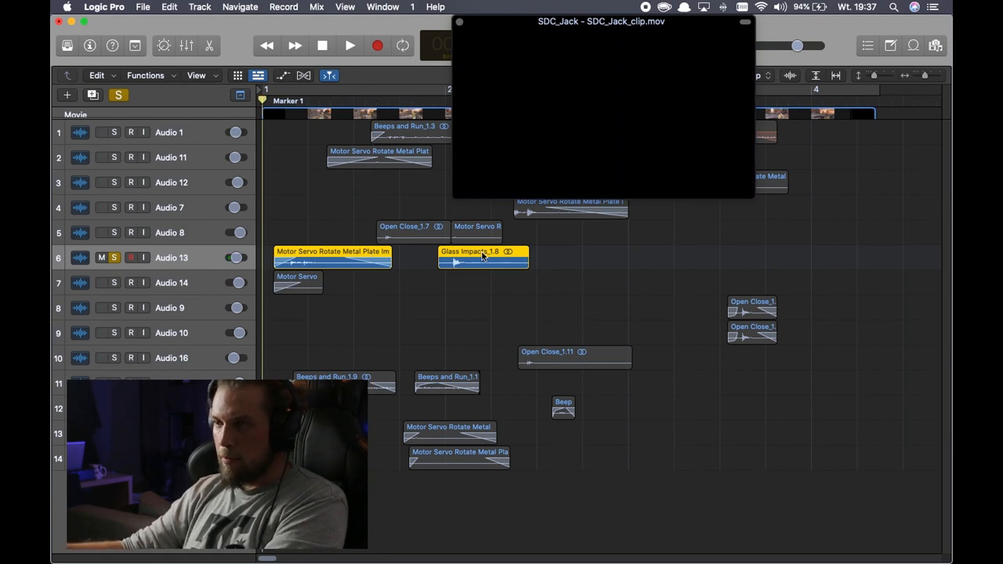
click(349, 44)
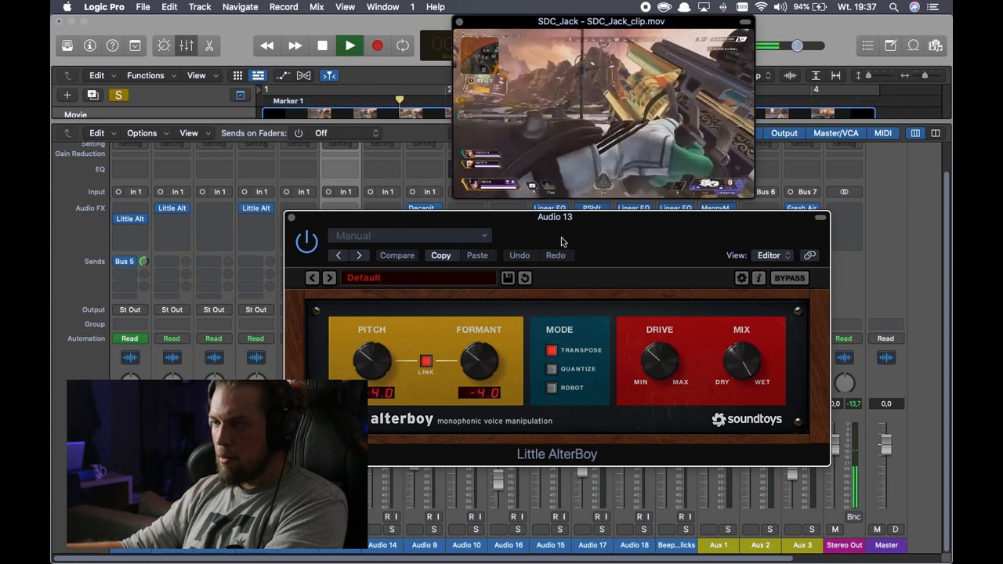
click(350, 44)
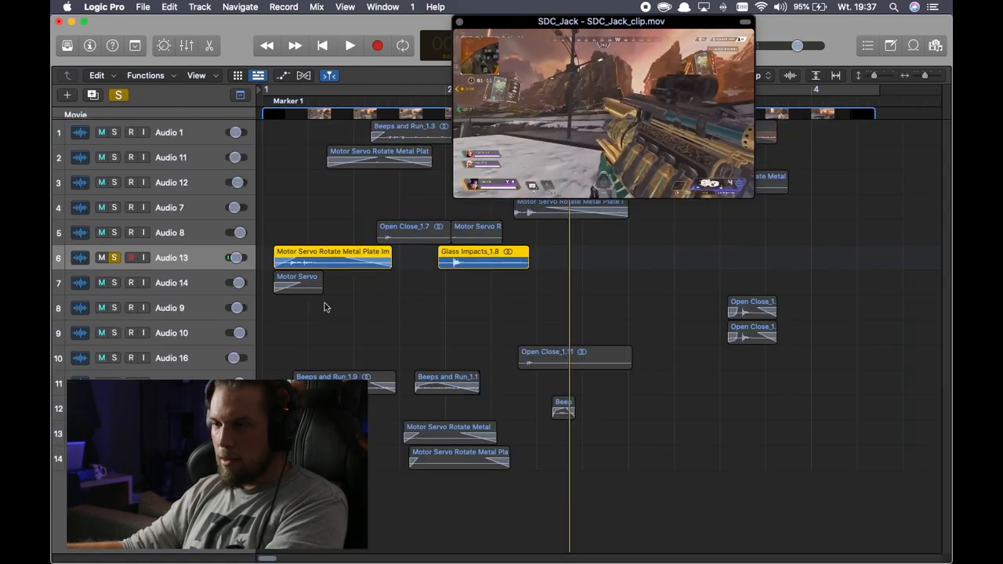
- Play the Motor Servo layer on Audio 14 with the clip and bring up its Little AlterBoy settings
click(350, 44)
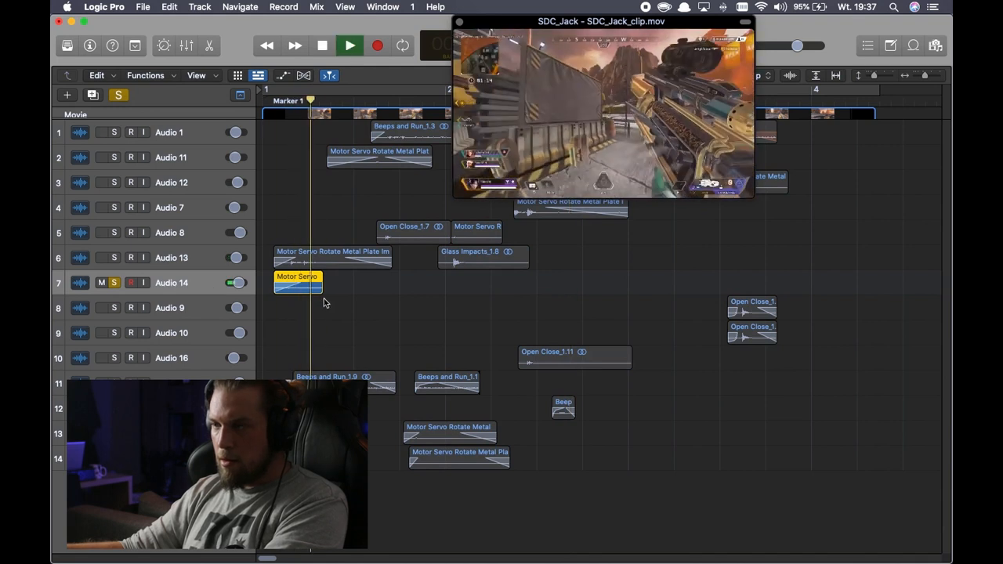
click(349, 44)
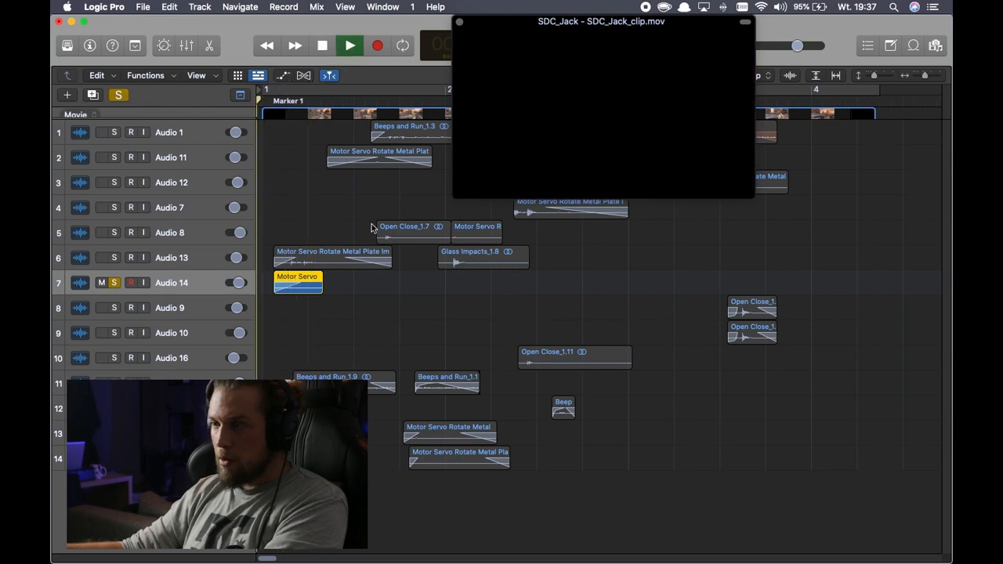
click(348, 43)
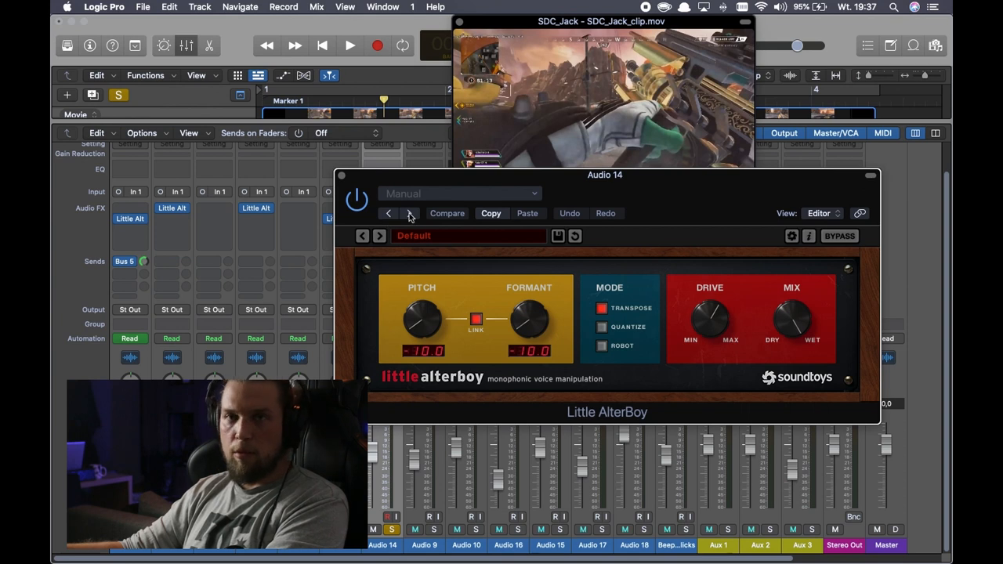
click(350, 45)
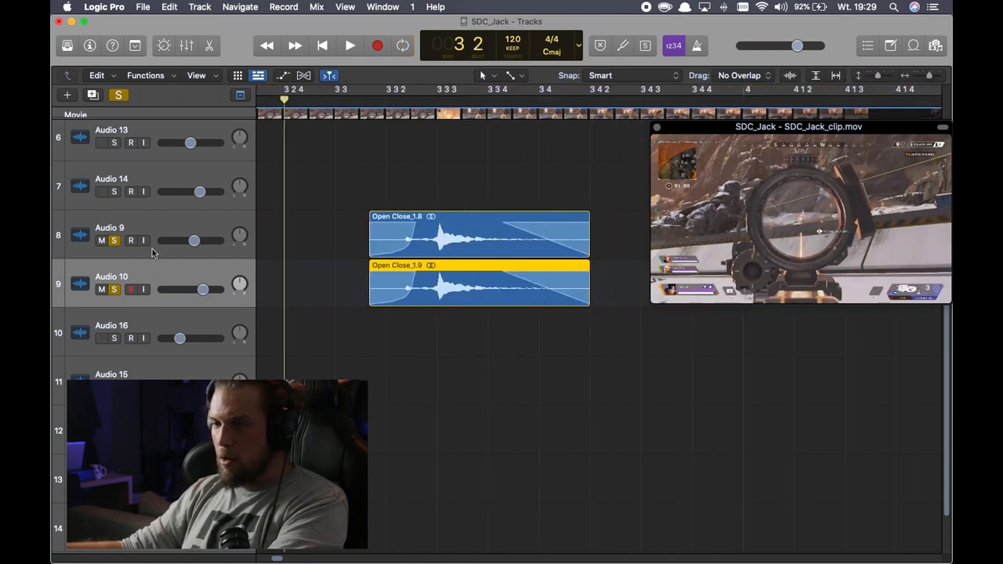
- Play the Open Close layers on Audio 9 and 10 against the game clip
click(349, 44)
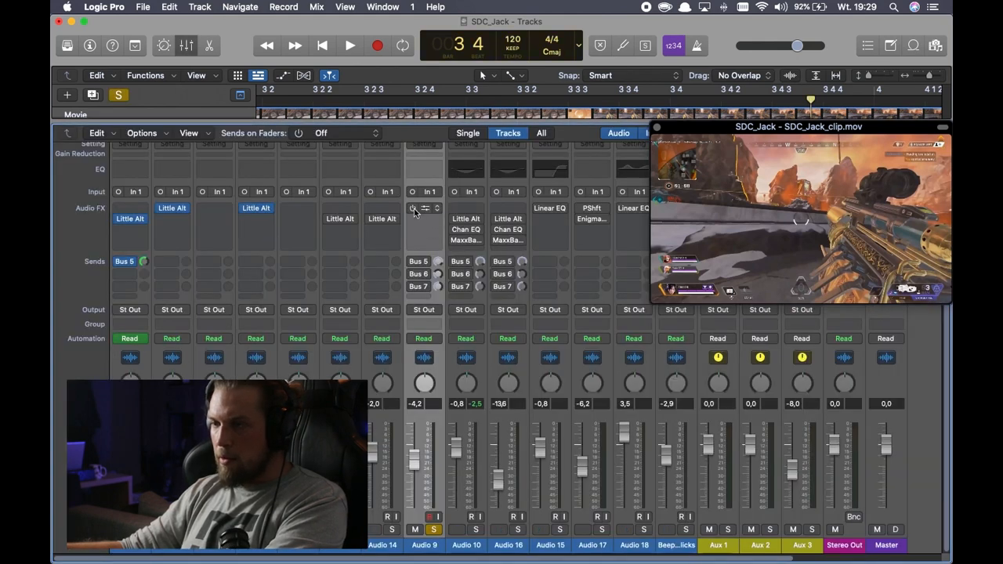
- Review Decapitator on Audio 9, play and stop the clip, then bring up MannyM Reverb on Aux 2
click(349, 44)
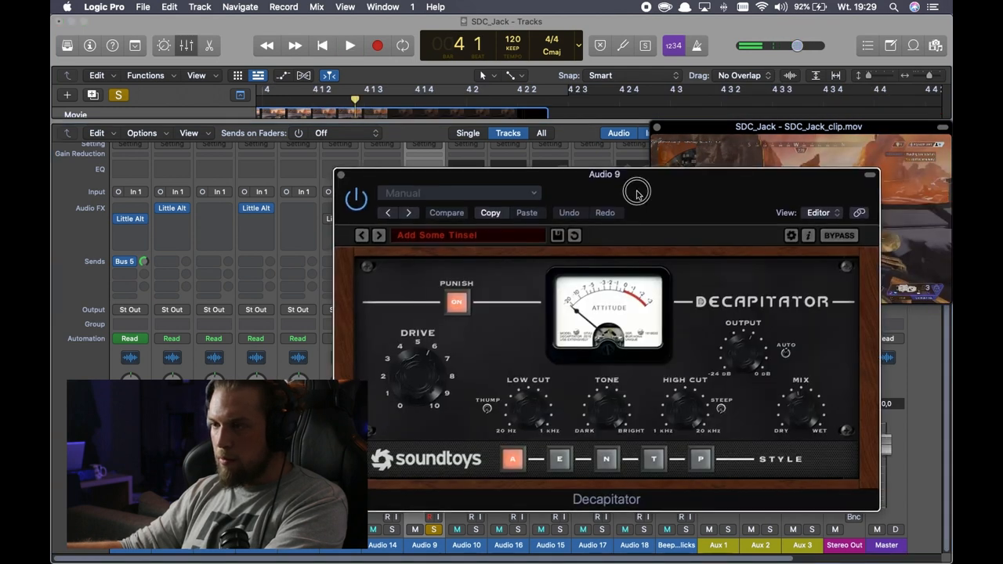
click(349, 44)
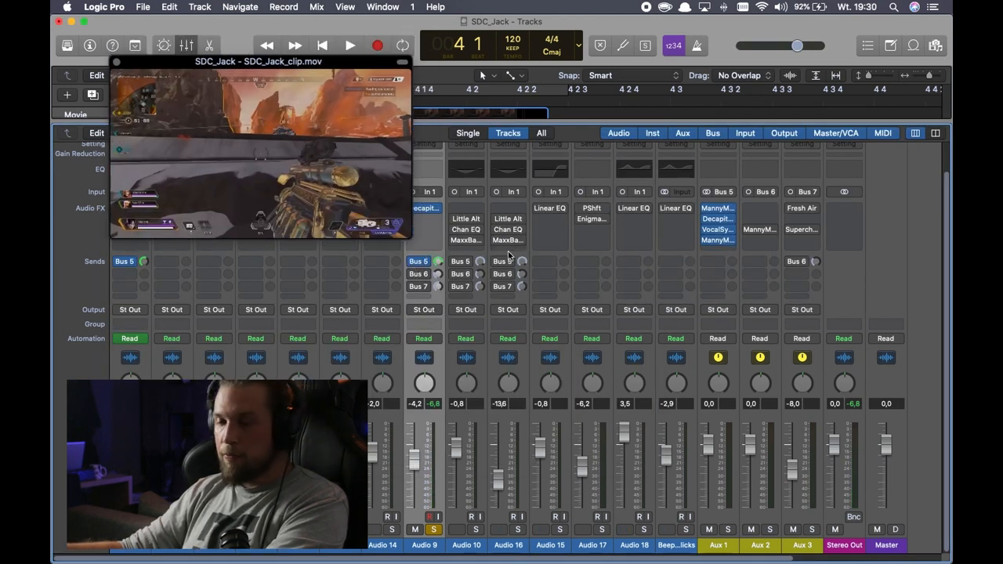
click(350, 44)
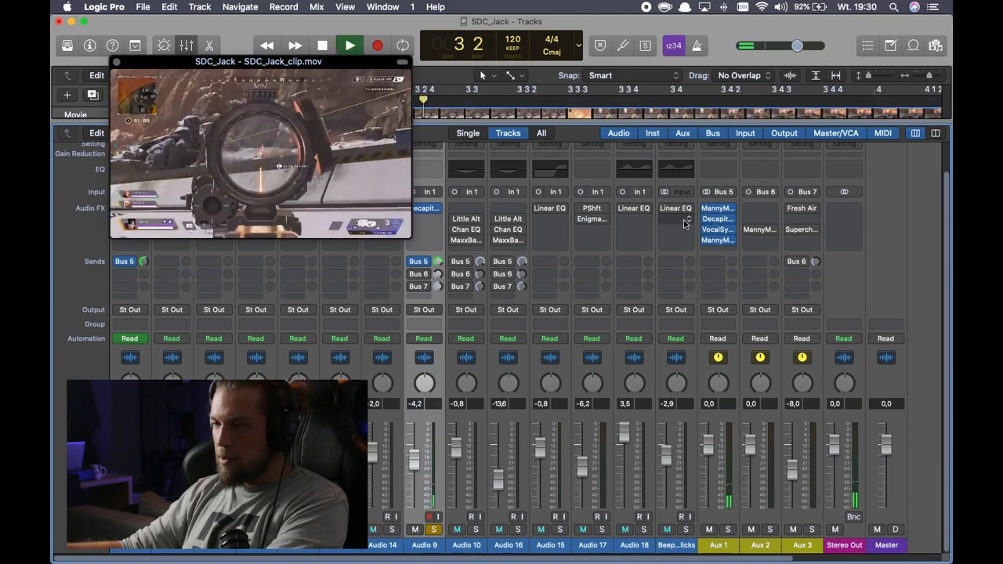
click(350, 44)
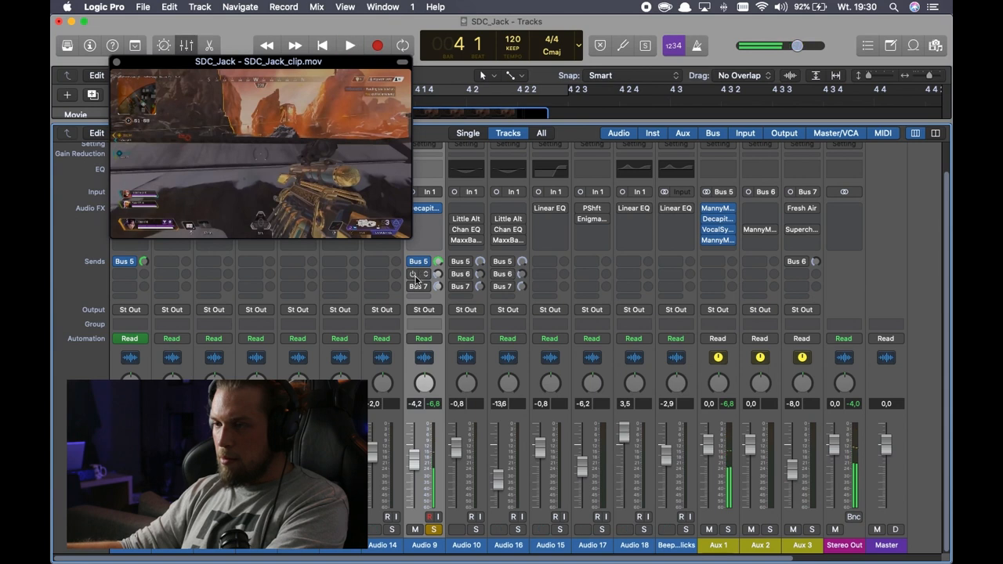
click(420, 273)
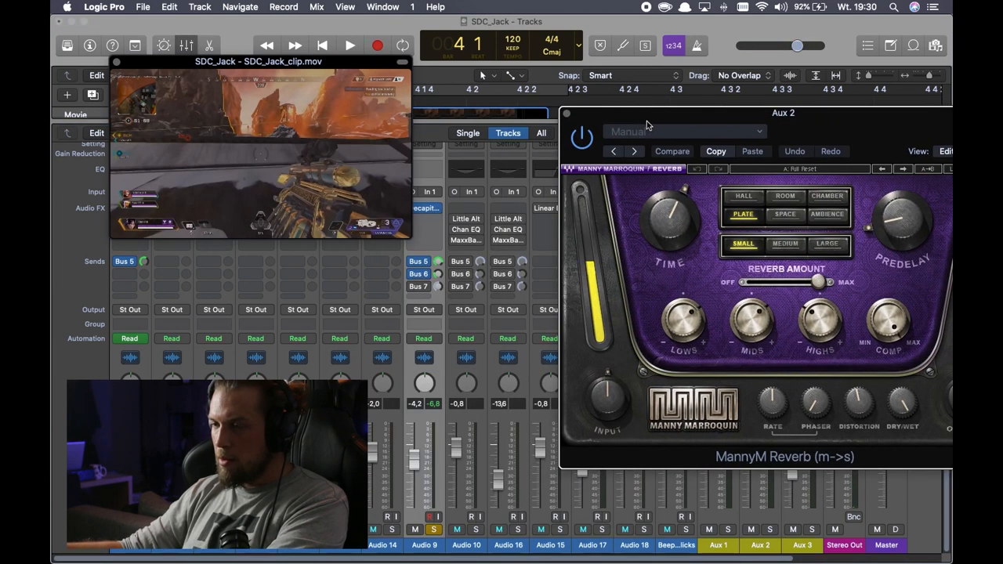
- Audition the clip through the Aux 2 MannyM Reverb, then bring up Fresh Air on Aux 3
click(349, 44)
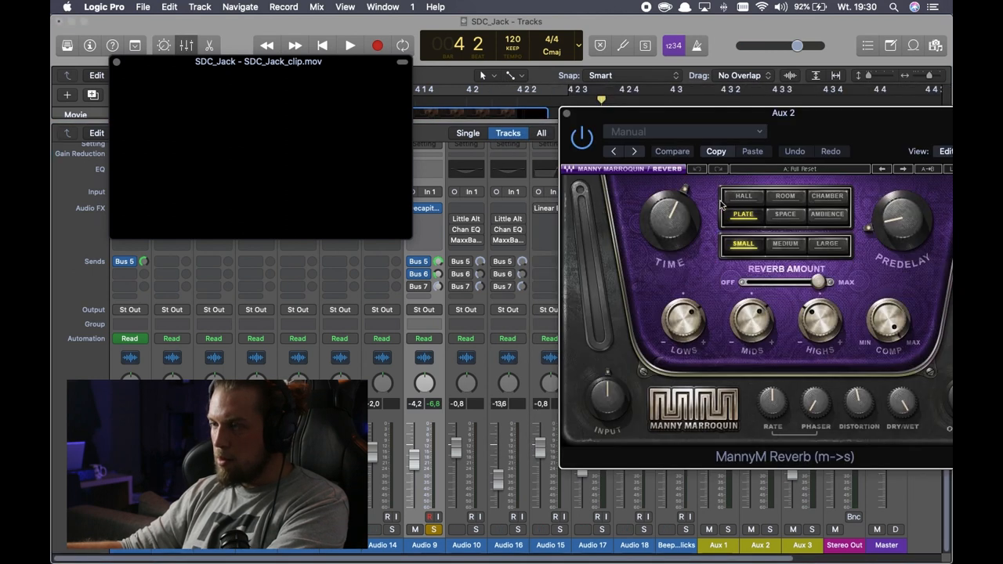
click(349, 44)
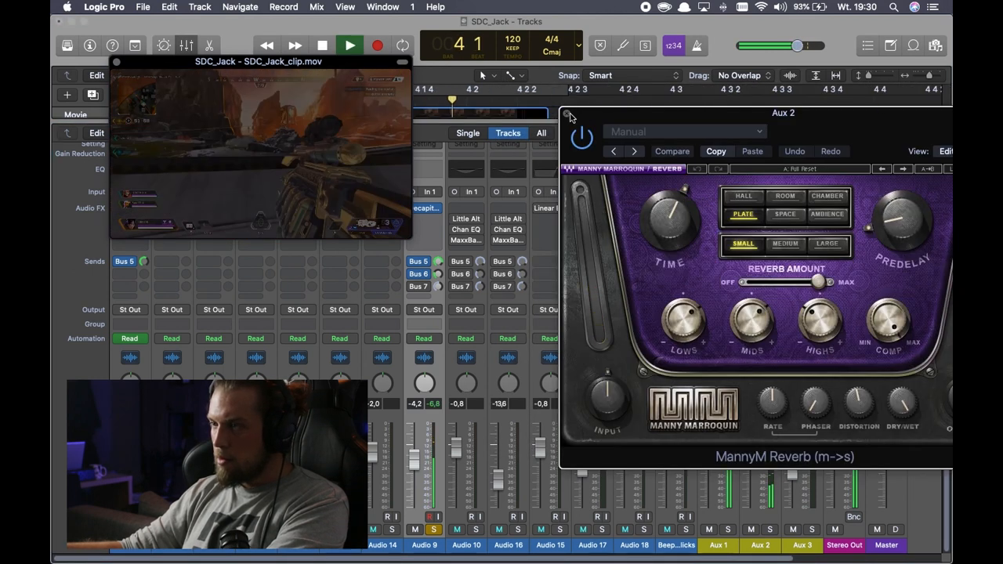
click(565, 113)
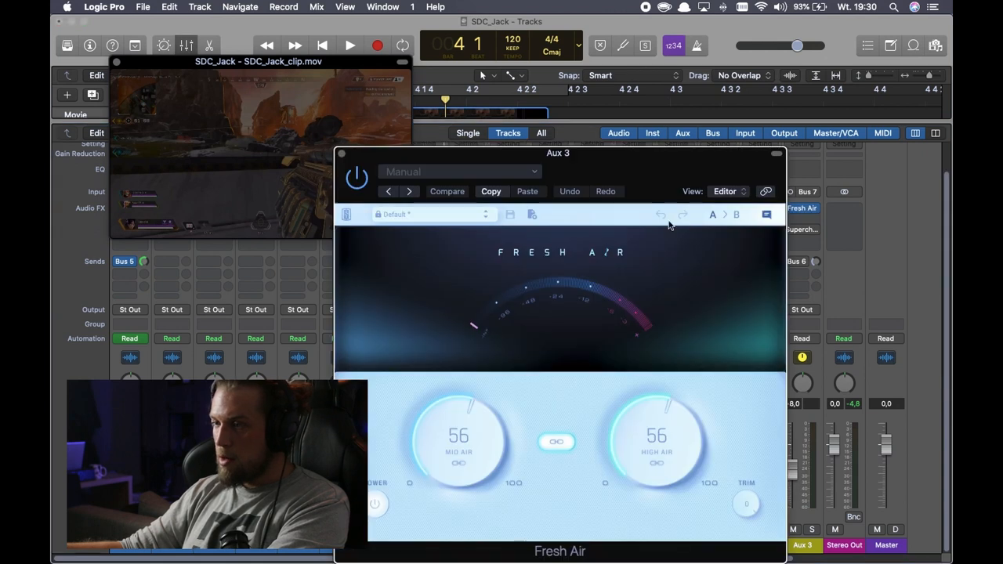
- Close Fresh Air and review the Supercharger insert on the Aux 3 return
click(350, 44)
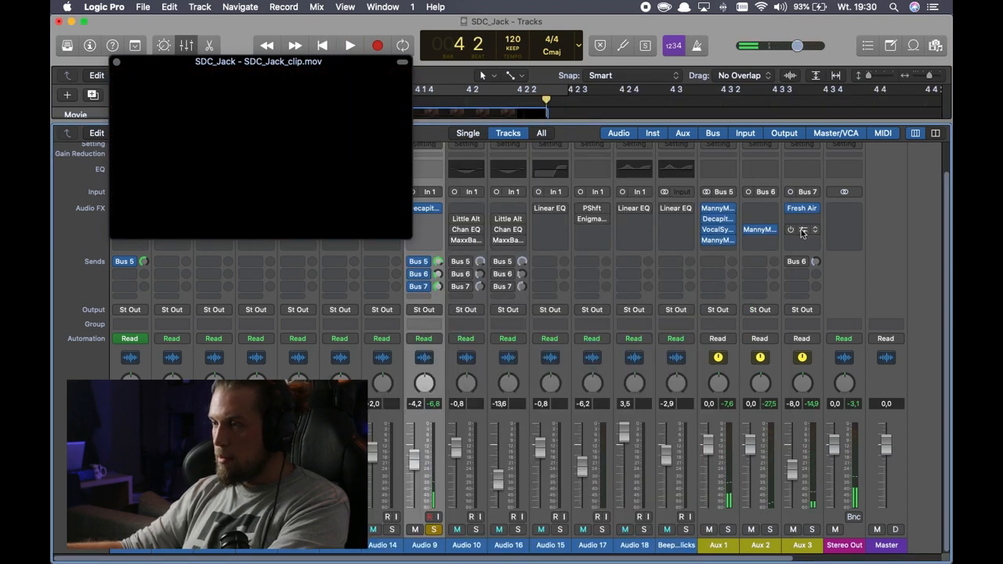
mouse_move(803, 229)
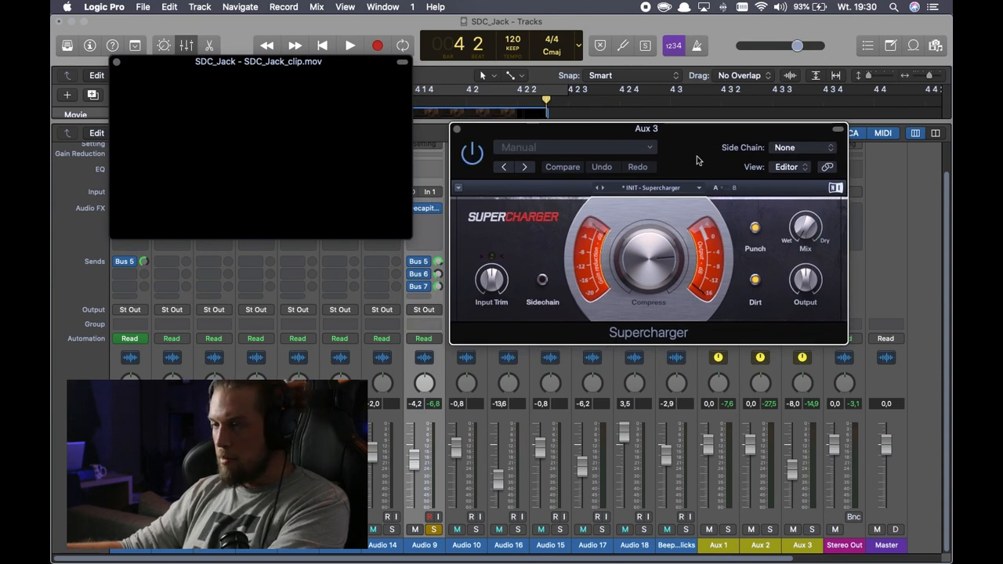
click(350, 43)
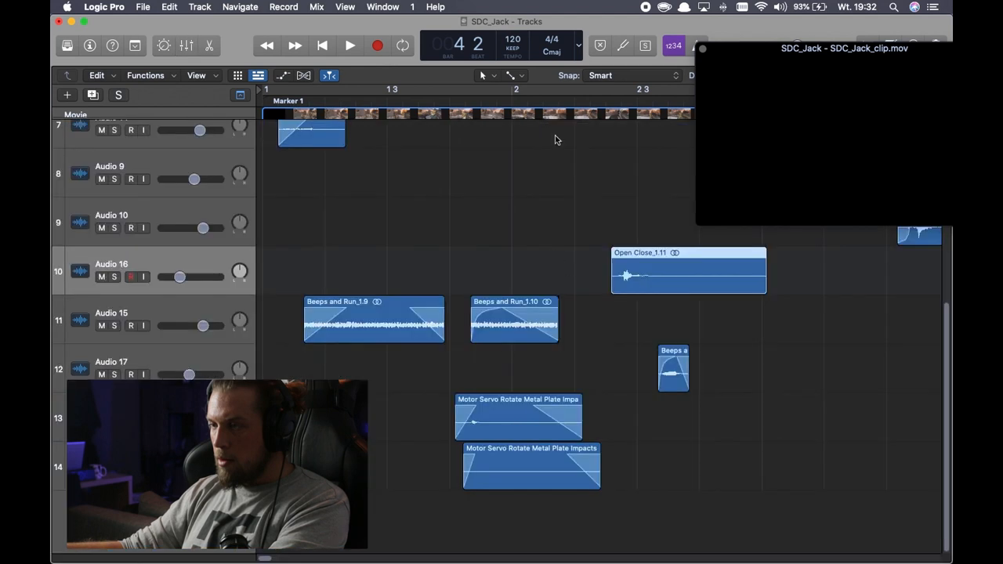
- Play Audio 16's Open Close layer against the game clip with the mixer showing
click(349, 44)
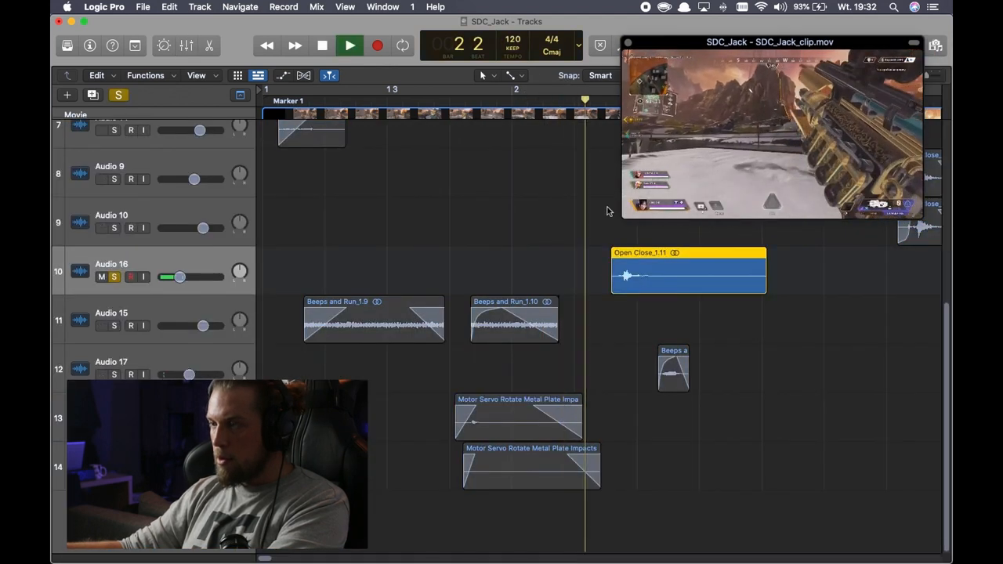
click(323, 44)
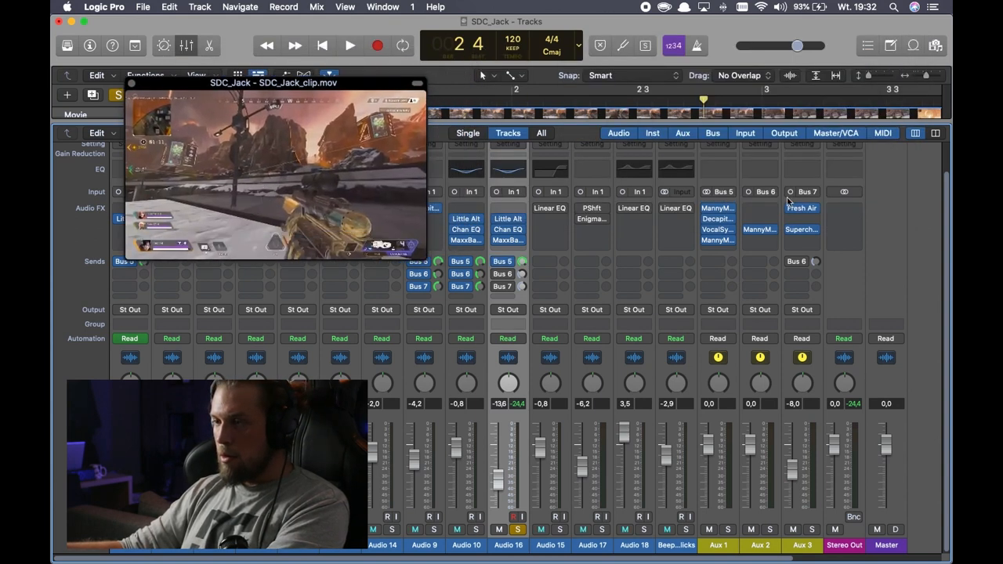
mouse_move(683, 278)
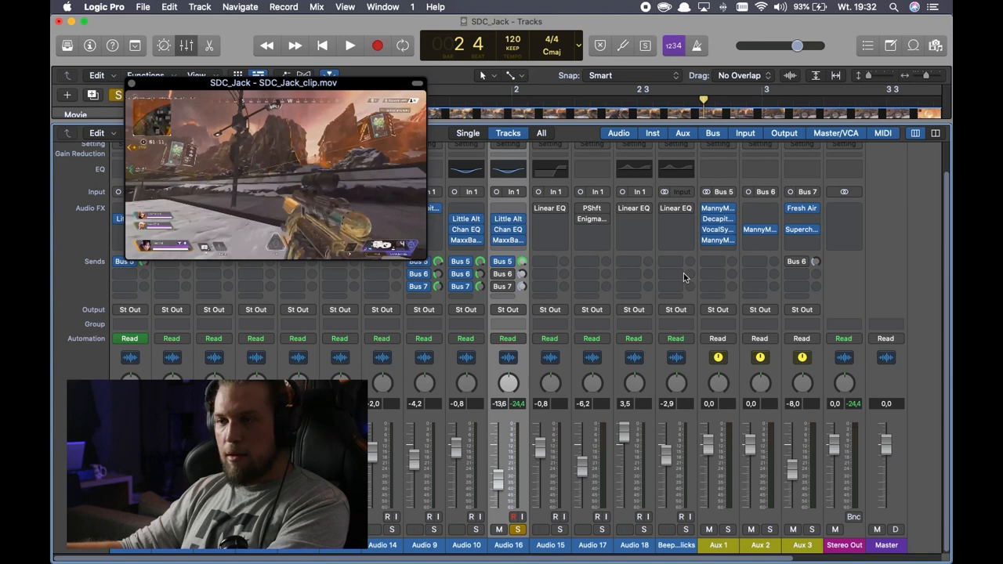
click(350, 44)
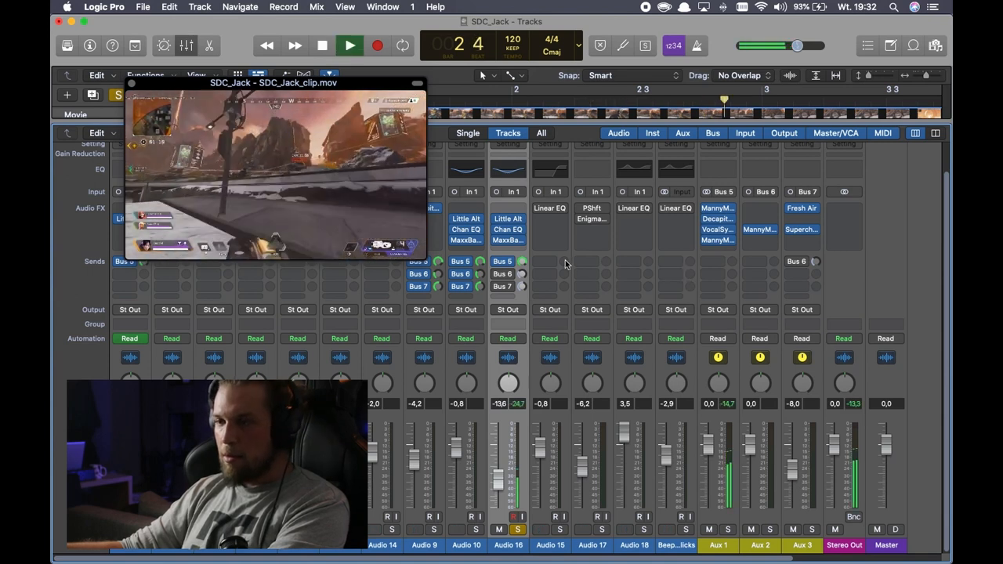
click(323, 44)
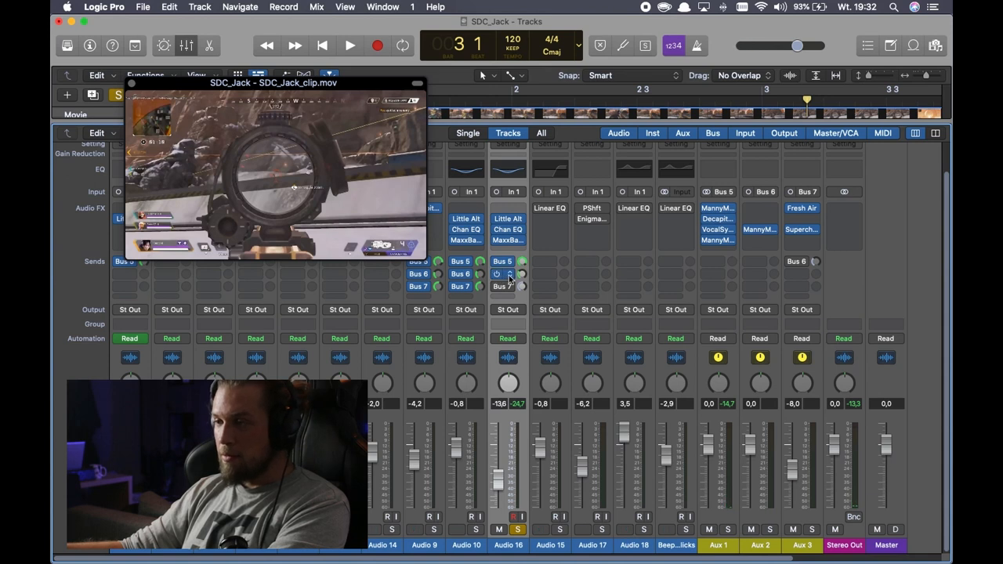
click(349, 44)
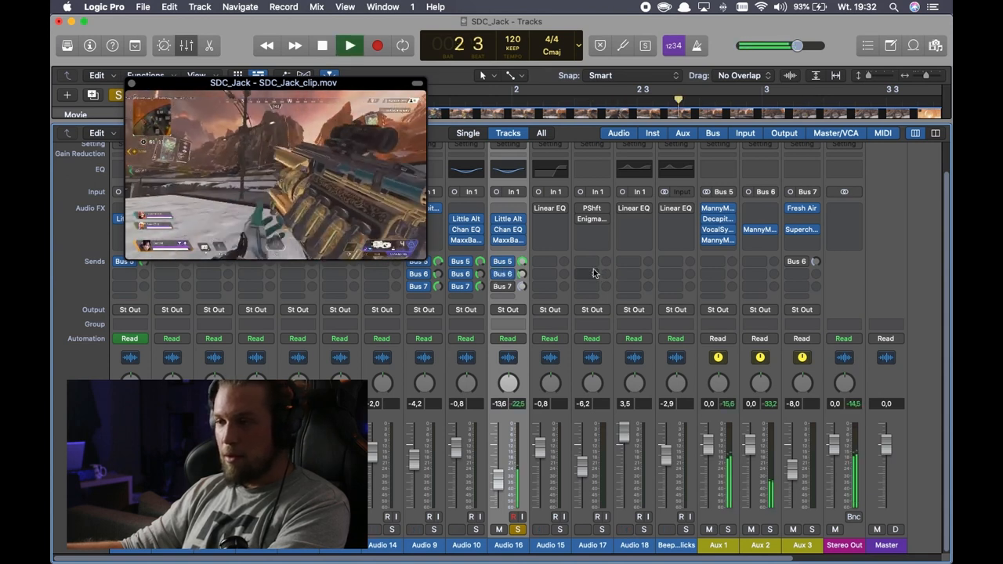
click(323, 44)
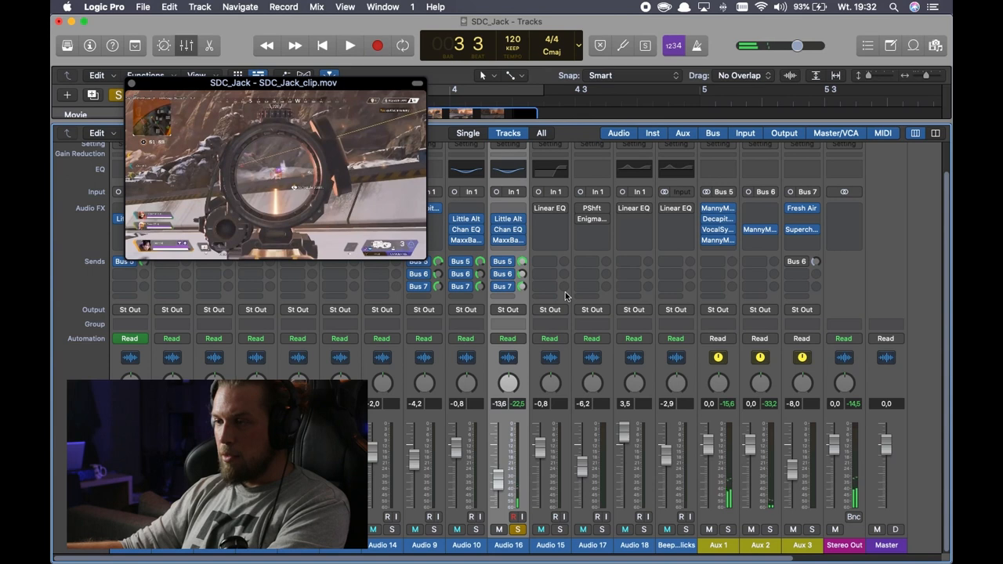
click(350, 44)
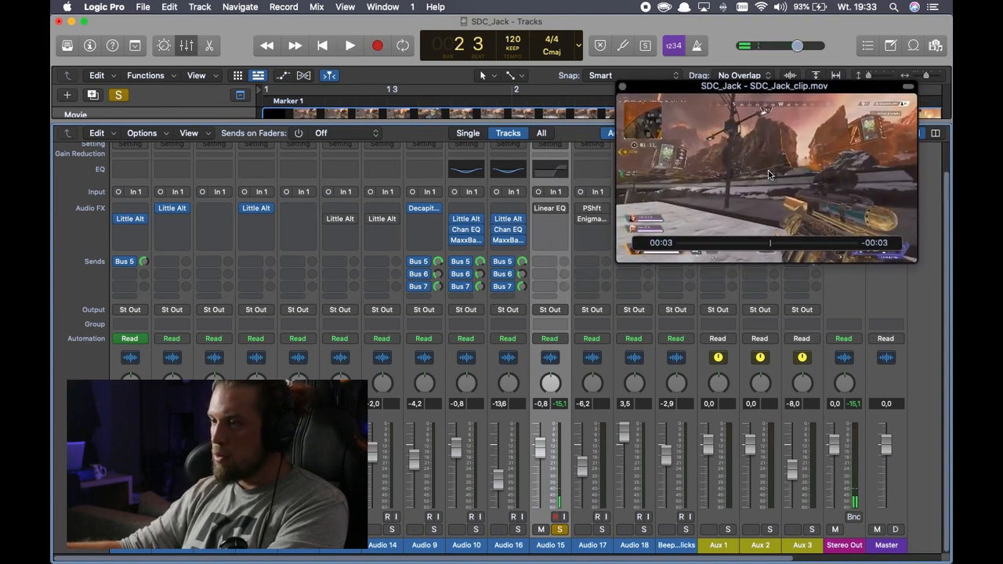
- Play the sequence while viewing Audio 16's Linear Phase EQ, then return to the Tracks area
click(349, 44)
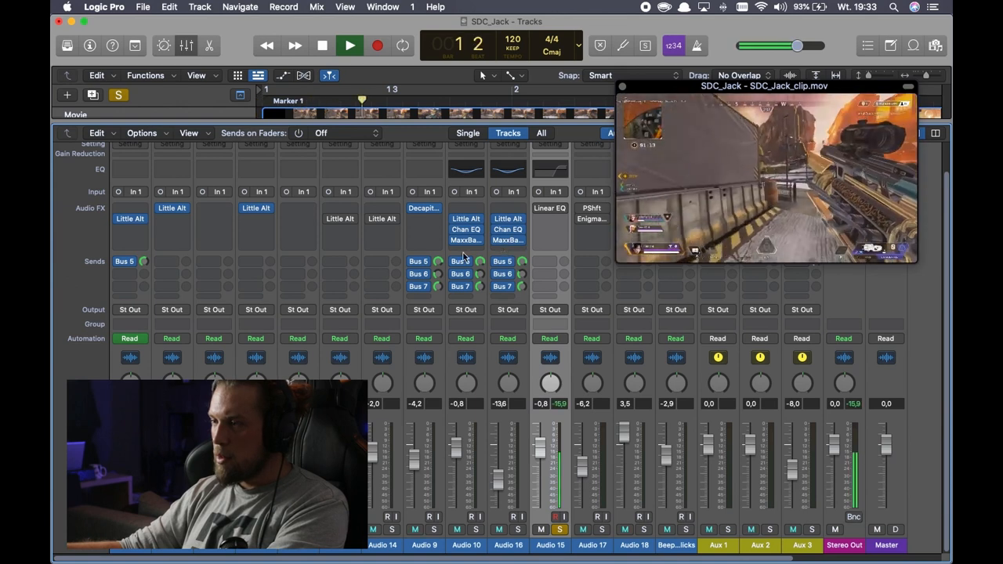
click(350, 43)
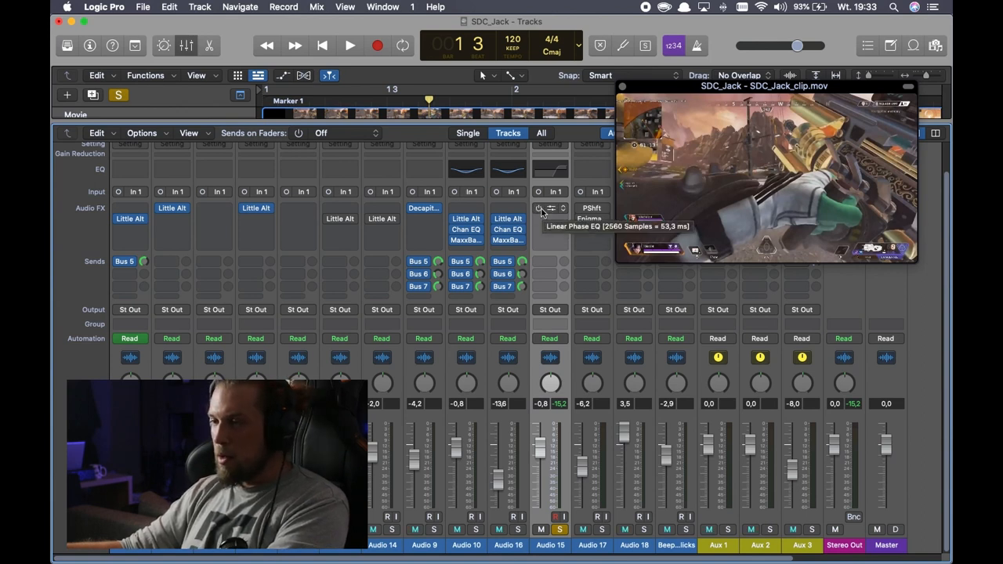
click(550, 207)
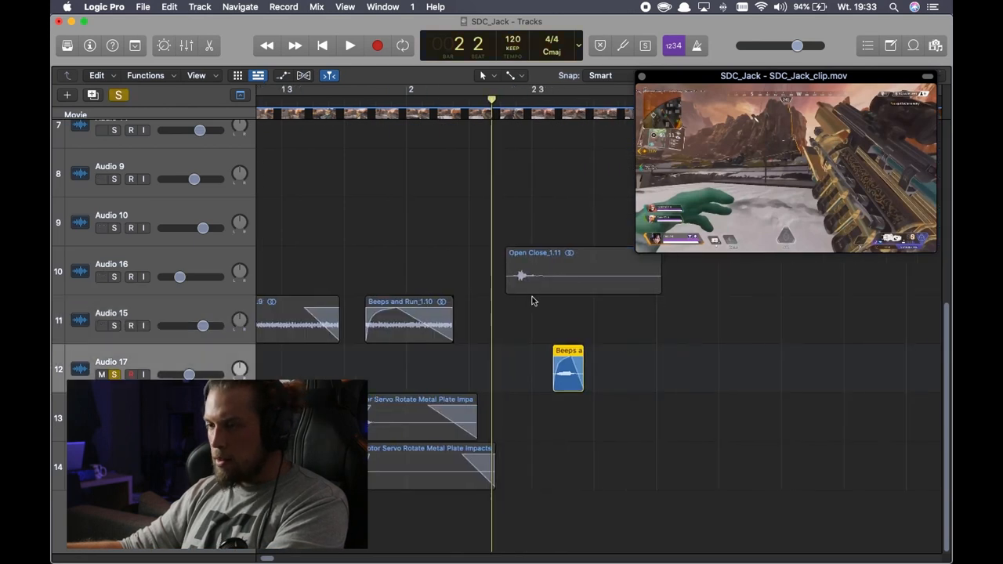
- Bring up the mixer with Audio 17 soloed, showing its Pitch Shifter effect
click(349, 44)
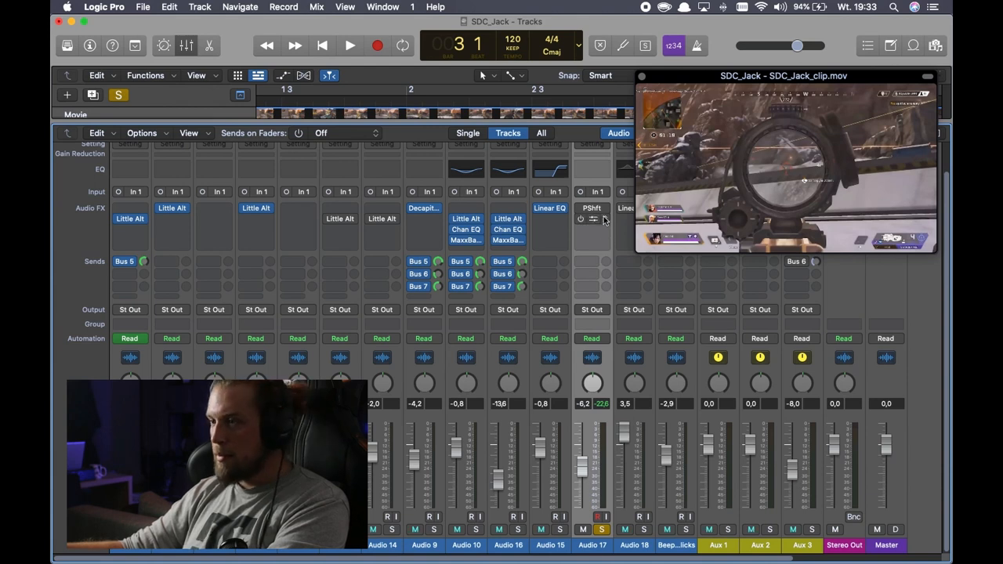
- Show Audio 17's Enigma echo with the Glass echoes setting, then return to Tracks
click(593, 207)
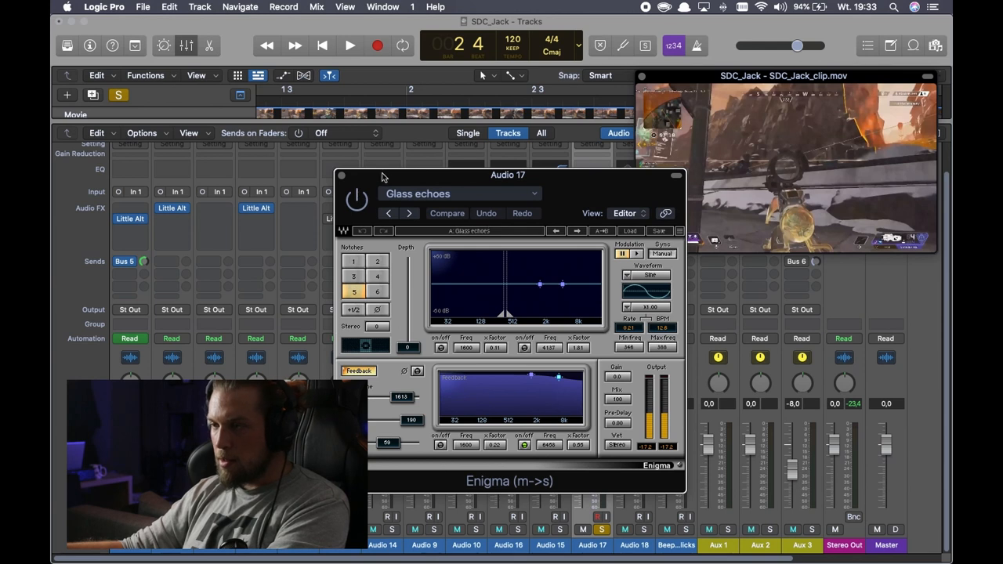
click(358, 201)
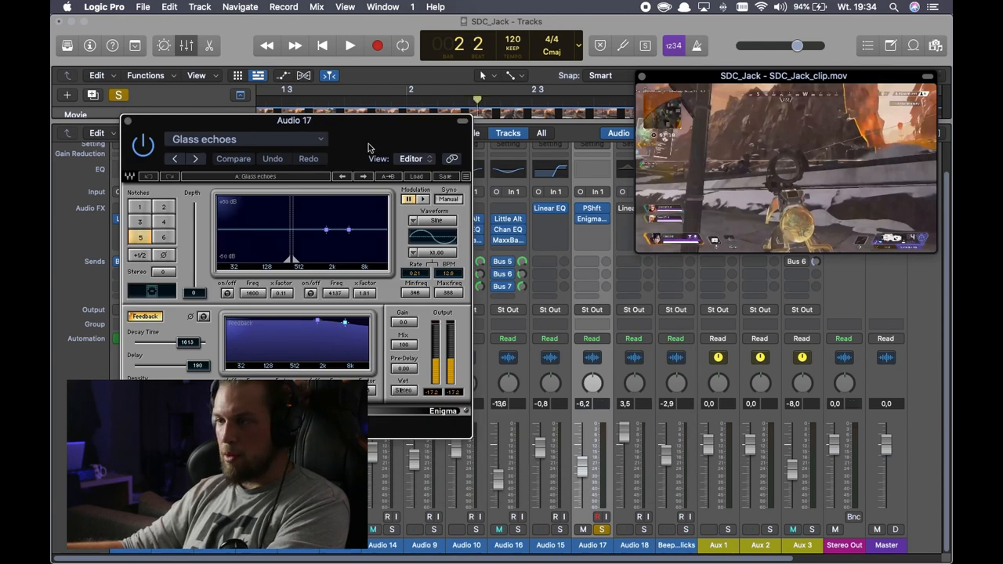
click(350, 44)
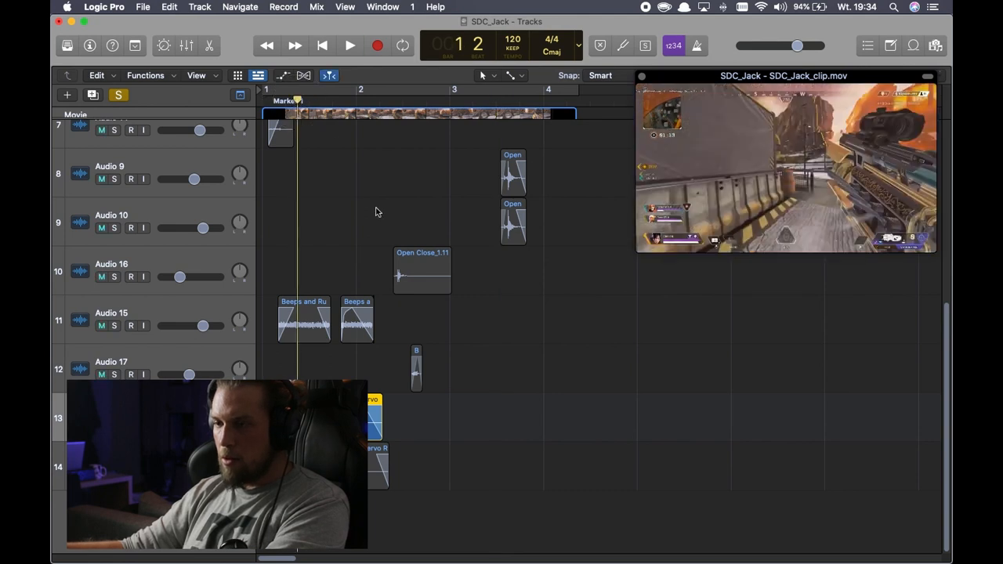
- Solo the Audio 18 beeps-and-clicks channel in the mixer and play it against the clip
click(349, 44)
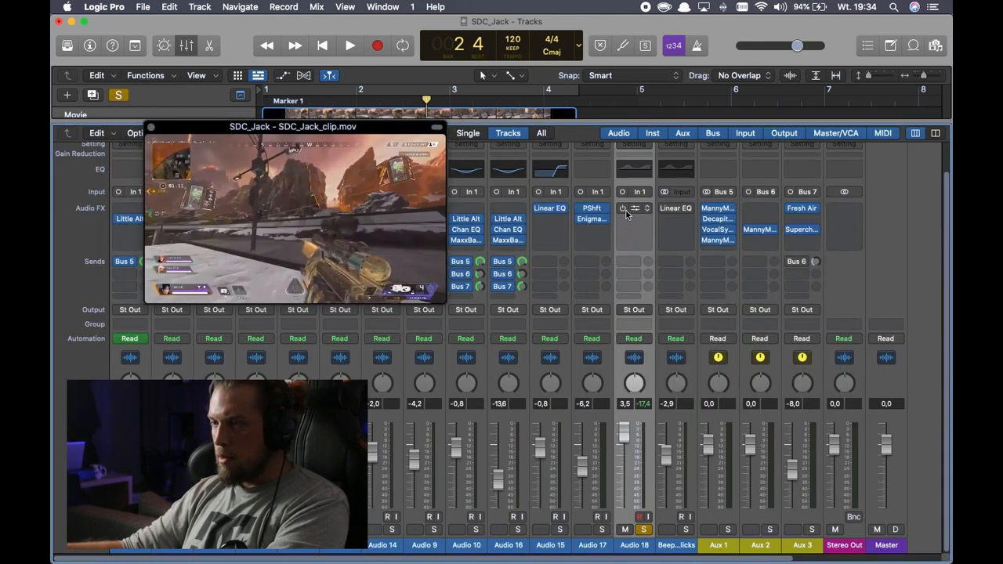
click(349, 43)
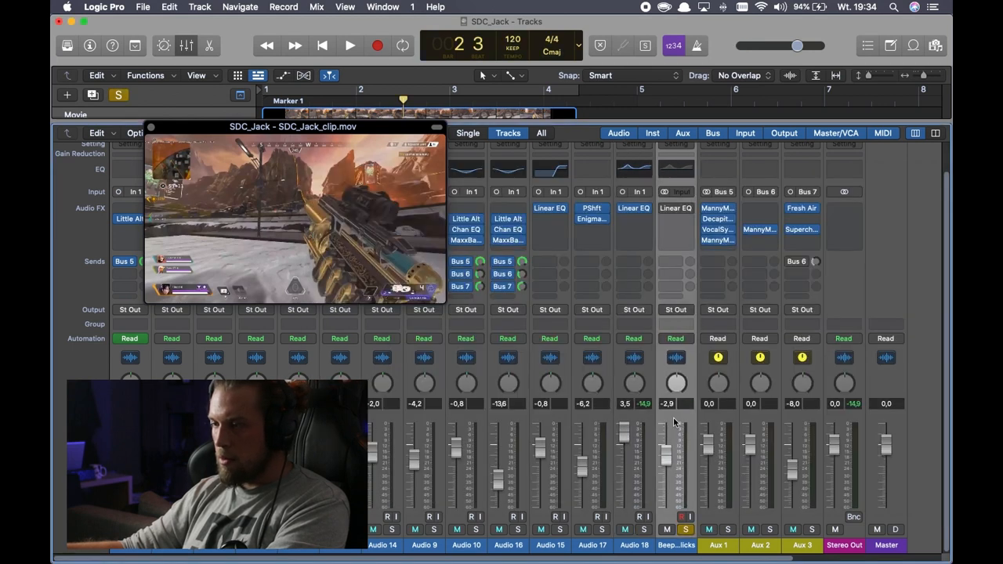
click(349, 44)
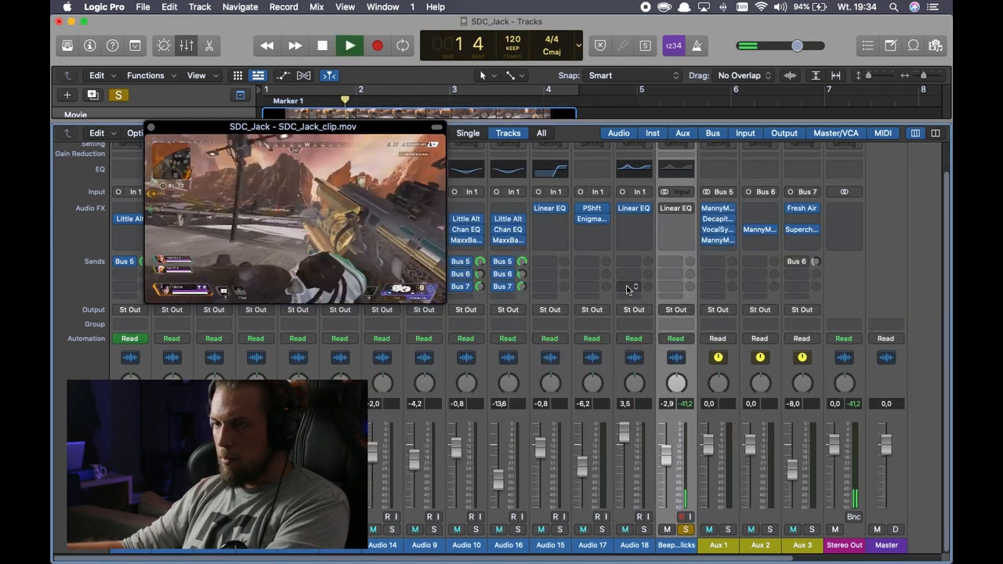
click(350, 44)
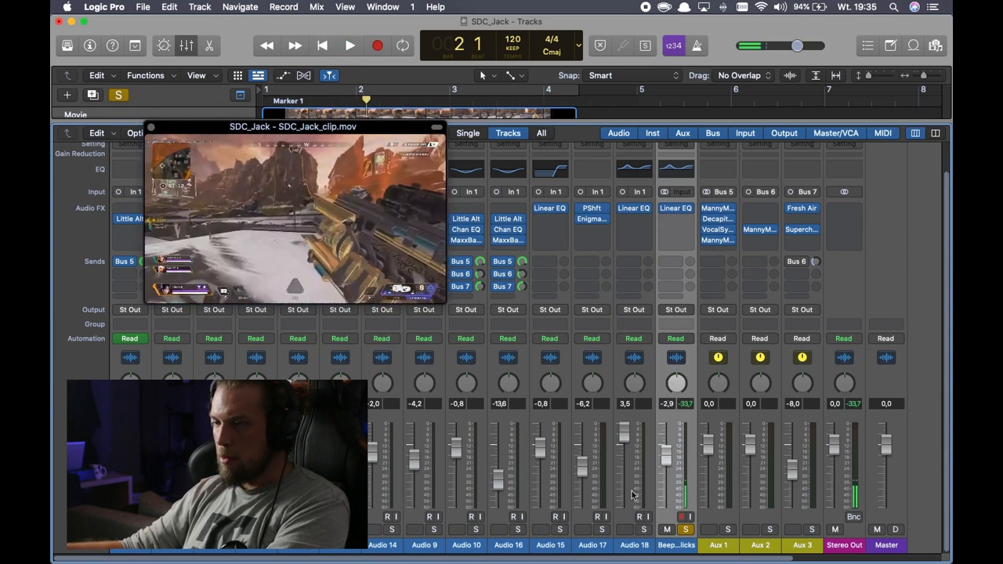
click(350, 44)
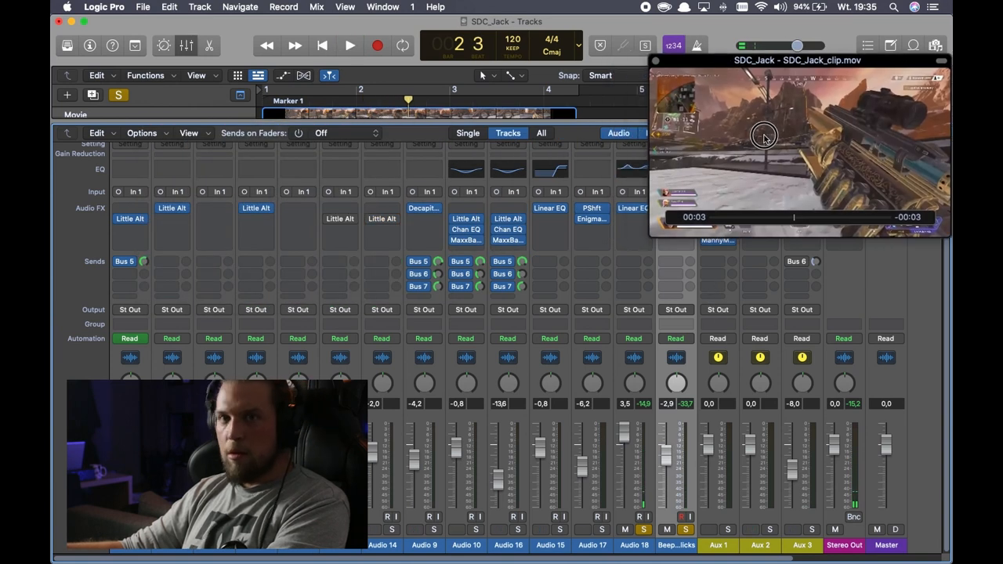
- Zoom out to show all fourteen layered tracks and play the full mix from the start
drag(796, 60, 749, 22)
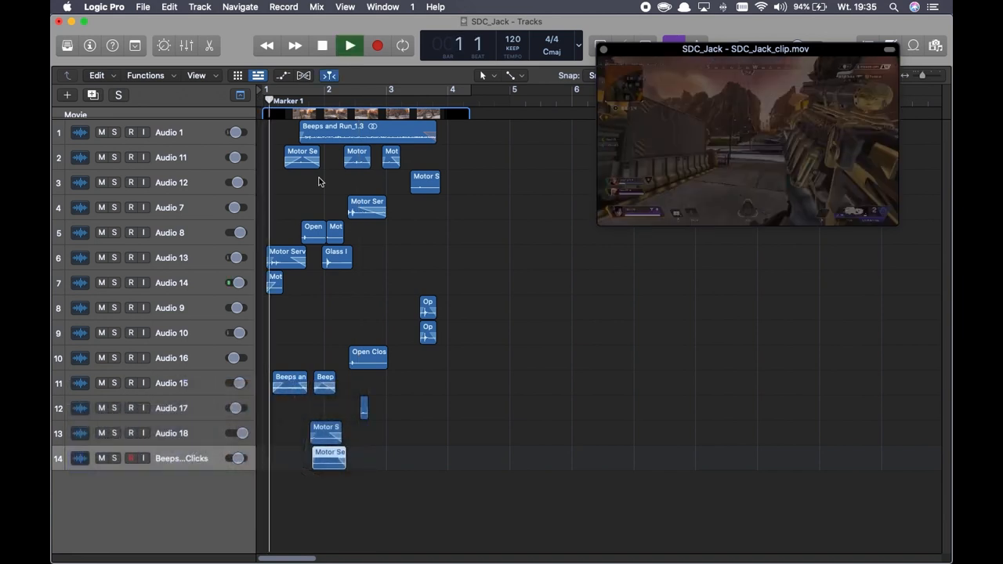
click(349, 44)
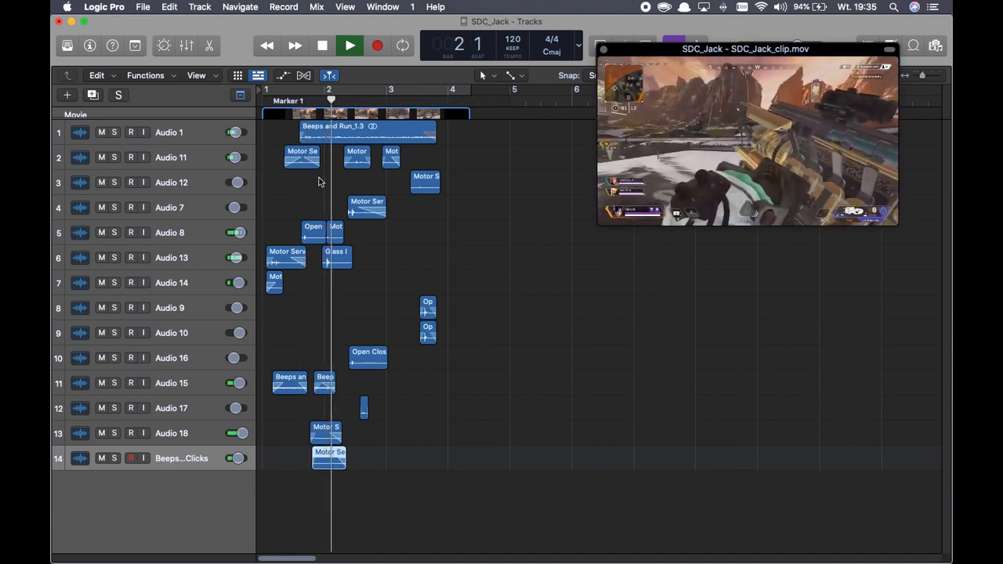